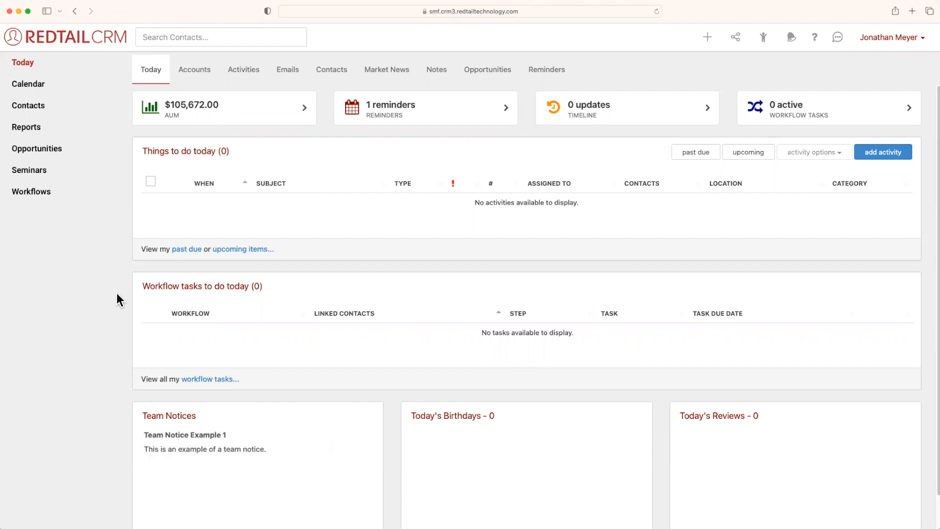
{"action": "mouse_move", "coordinate": [637, 70]}
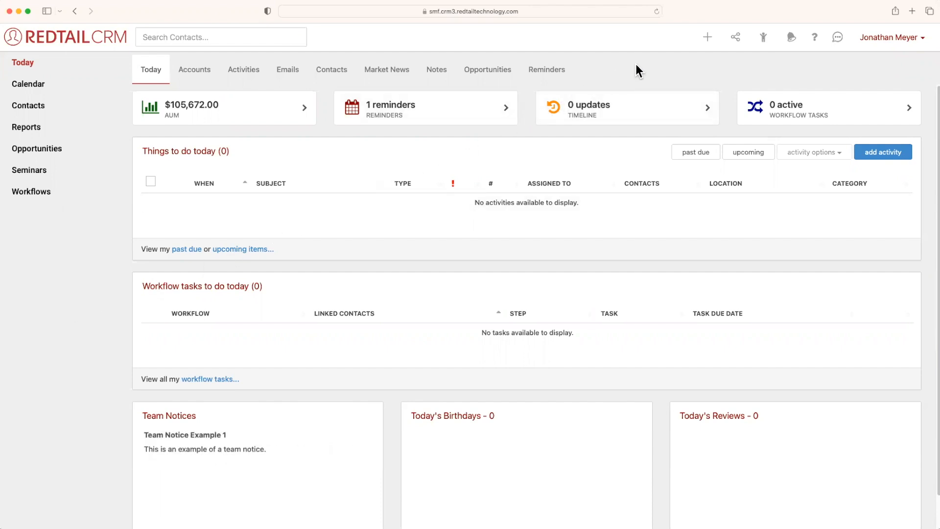
{"action": "mouse_move", "coordinate": [687, 45]}
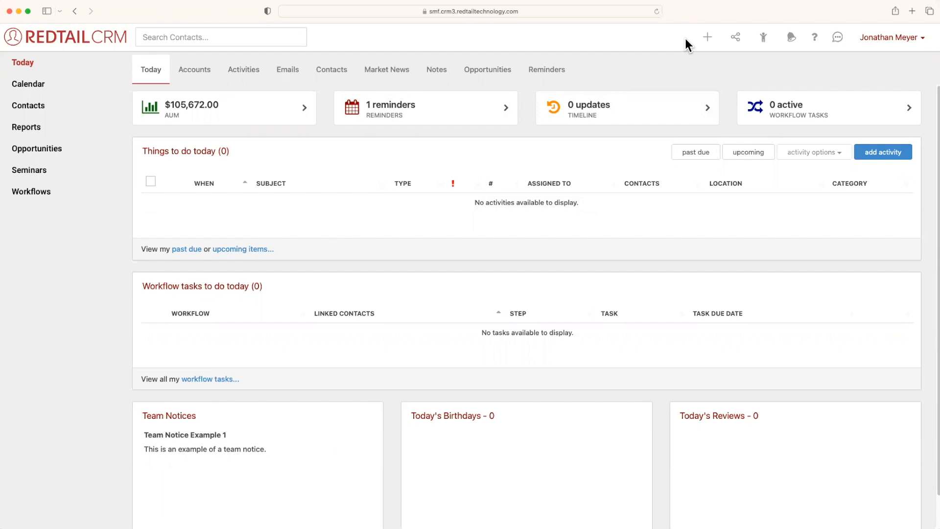
Step: Open the quick-add + menu listing Activities, Contacts and Notes
{"action": "left_click", "coordinate": [707, 38]}
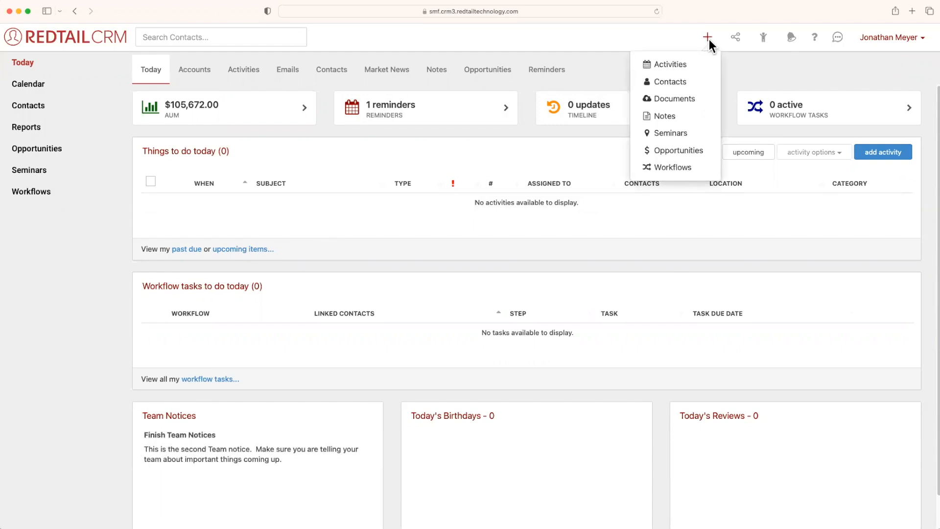
{"action": "mouse_move", "coordinate": [702, 101]}
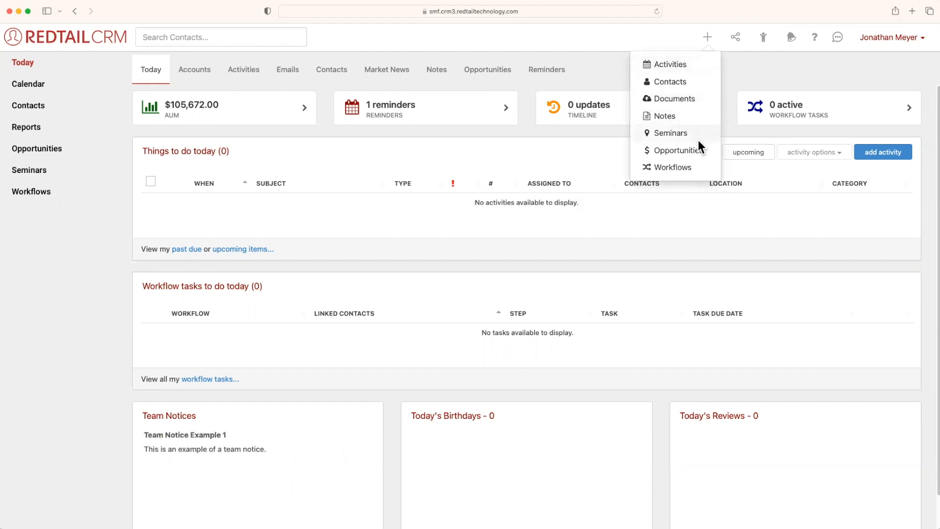
{"action": "mouse_move", "coordinate": [699, 129]}
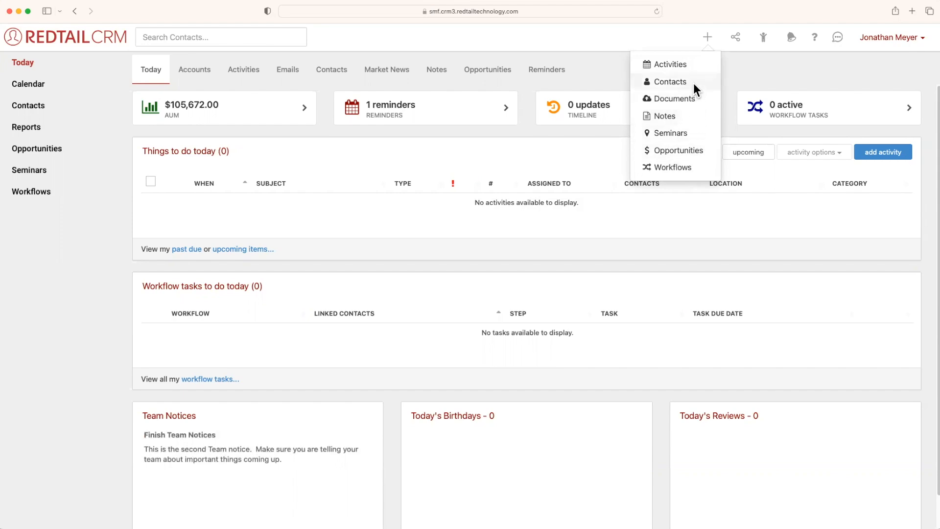
Step: Choose Contacts from the quick-add menu to bring up Add New Contact
{"action": "left_click", "coordinate": [670, 82]}
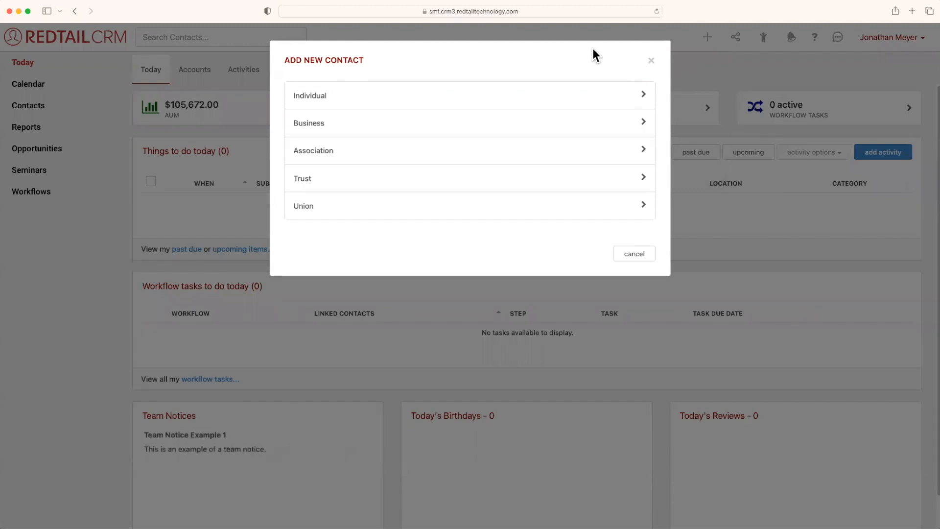
{"action": "mouse_move", "coordinate": [497, 117]}
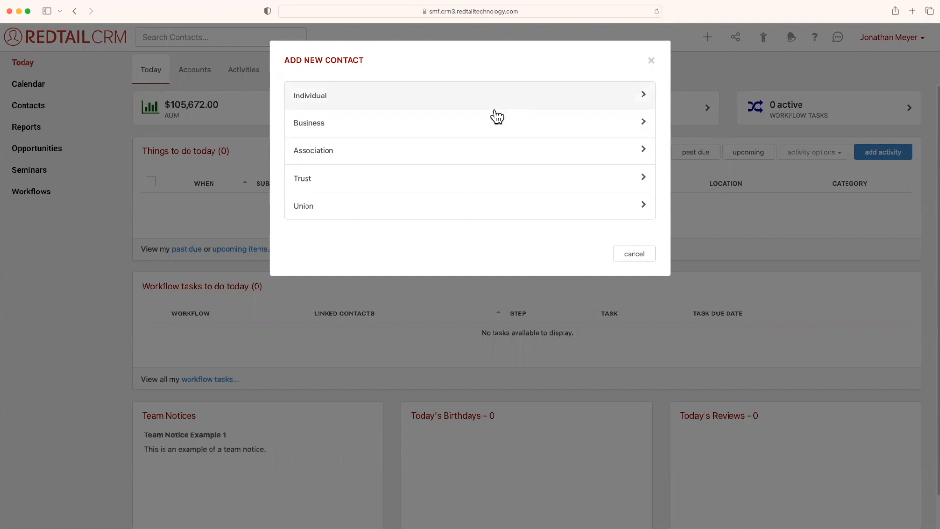
{"action": "mouse_move", "coordinate": [477, 154]}
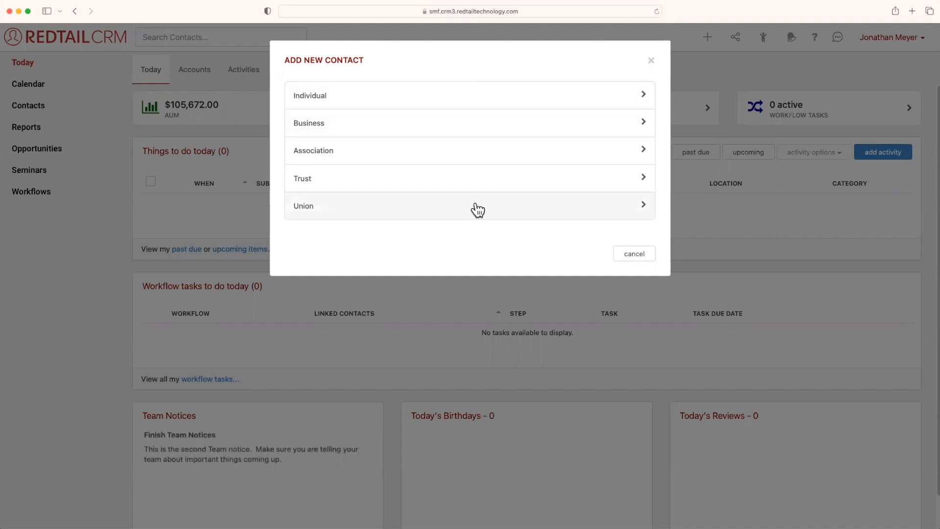
{"action": "mouse_move", "coordinate": [465, 99]}
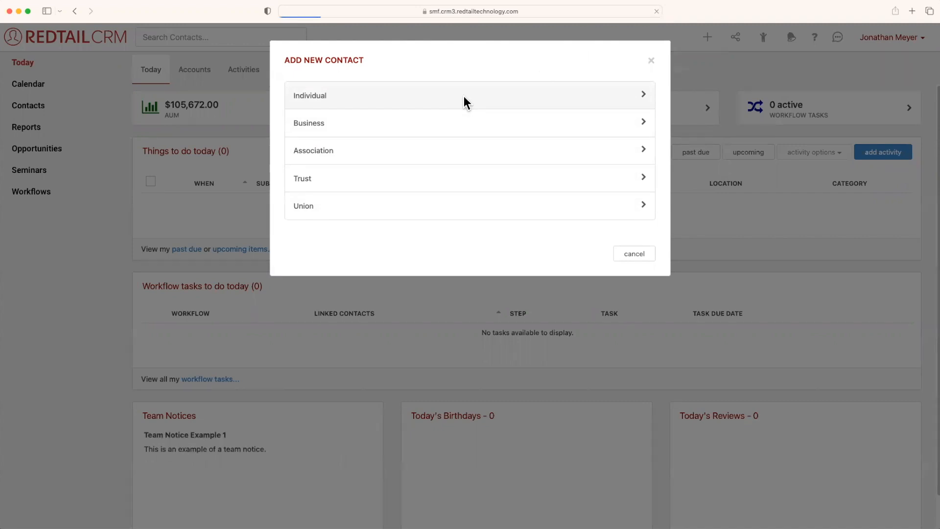
Step: Create an Individual contact with first name Julia and last name Child
{"action": "left_click", "coordinate": [310, 95]}
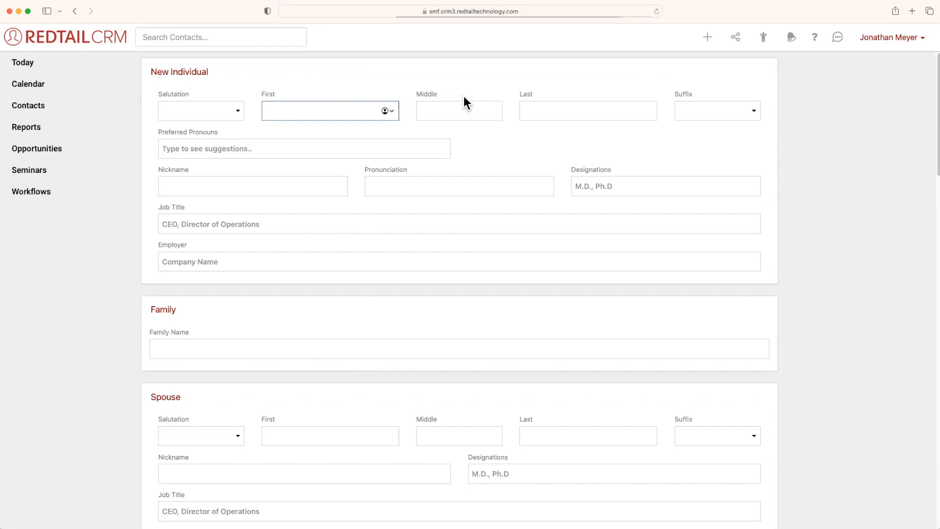
{"action": "type", "text": "Julia"}
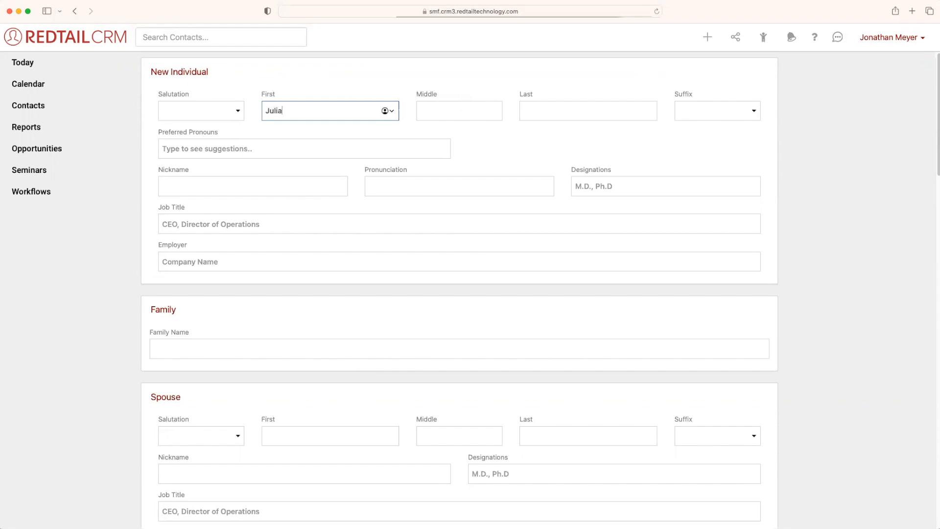
{"action": "type", "text": "Child"}
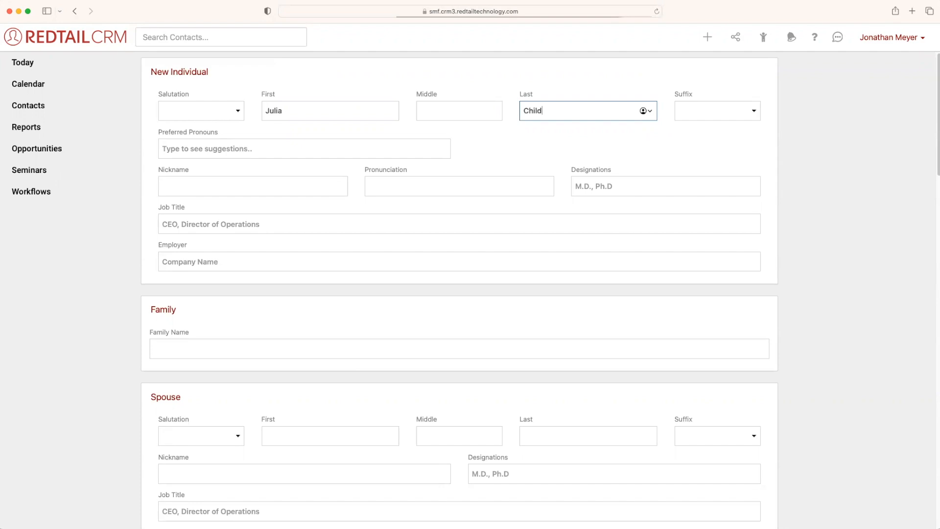
Step: Set Julia Child's salutation to Mrs. and preferred pronouns to Her/She
{"action": "left_click", "coordinate": [201, 110]}
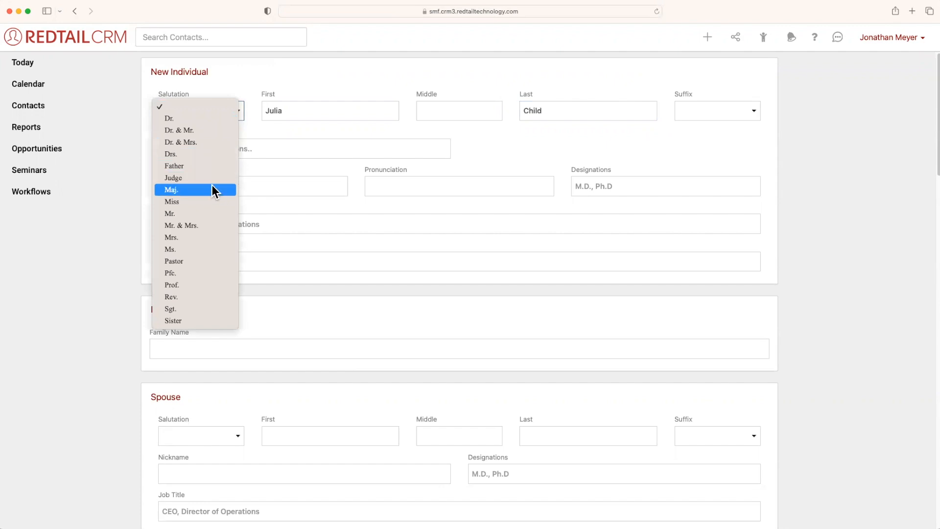
{"action": "left_click", "coordinate": [171, 237]}
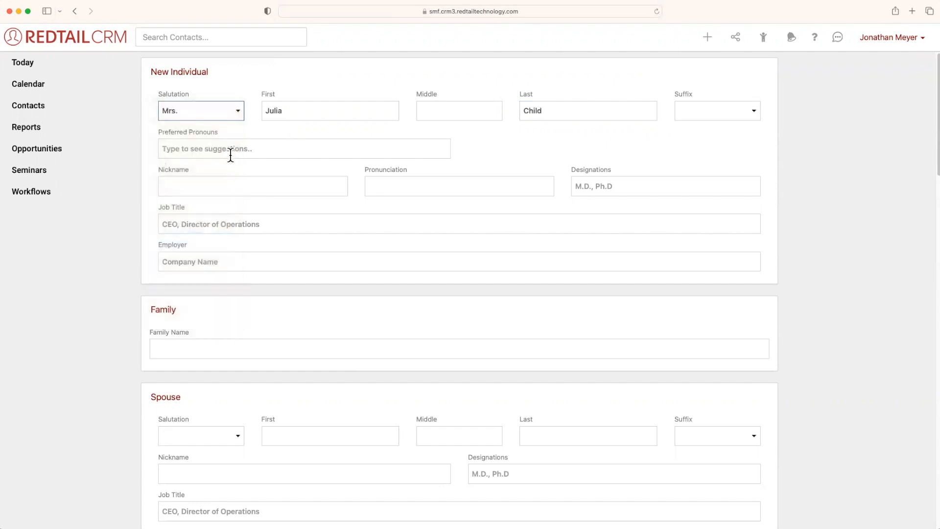
{"action": "type", "text": "Her/She"}
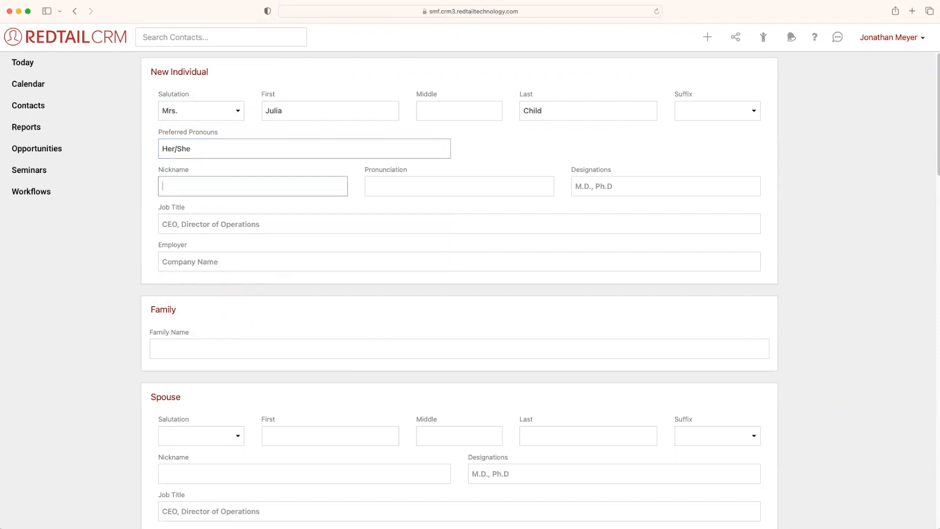
{"action": "left_click", "coordinate": [459, 185]}
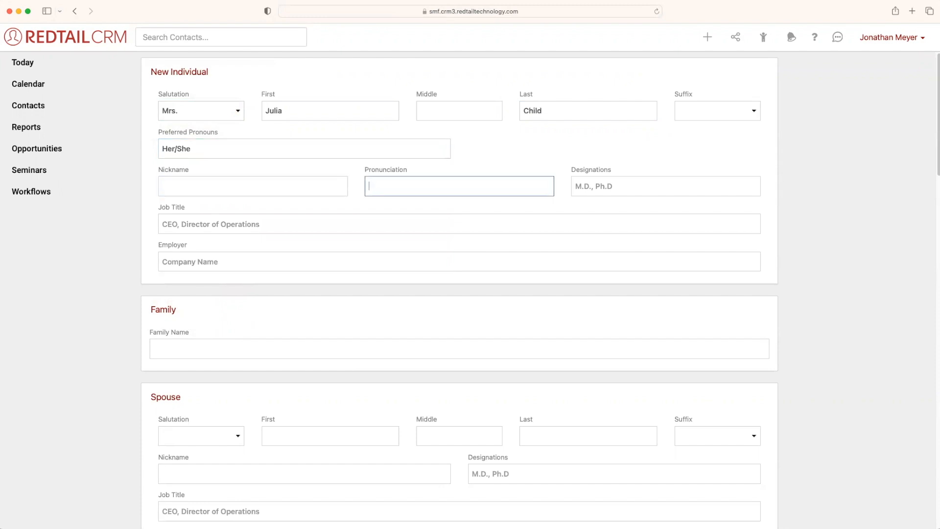
{"action": "left_click", "coordinate": [664, 185]}
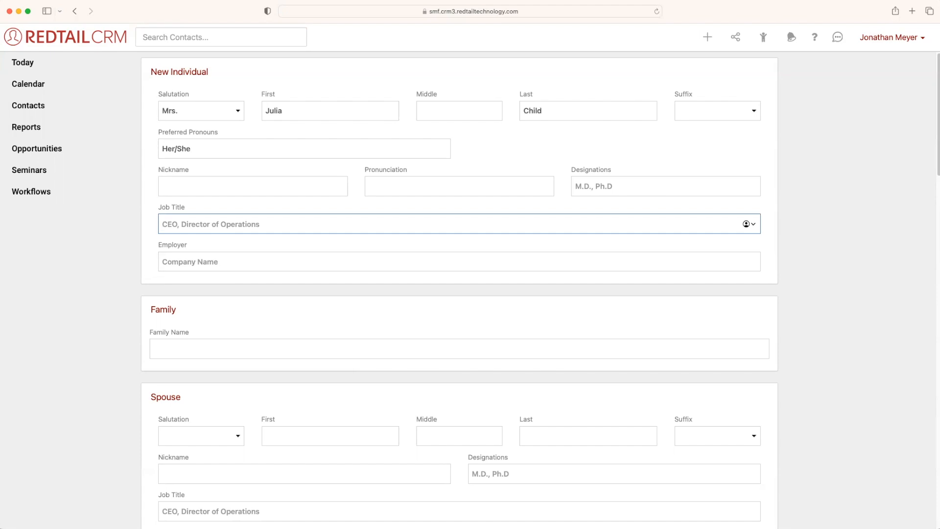
Step: Enter job title Chef and employer The Institute of Wine and Food
{"action": "type", "text": "Chef"}
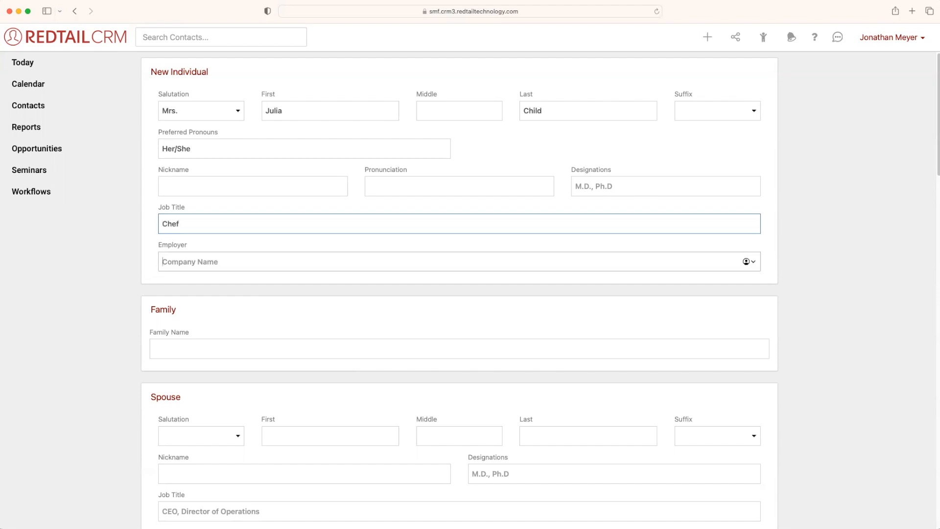
{"action": "left_click", "coordinate": [459, 261]}
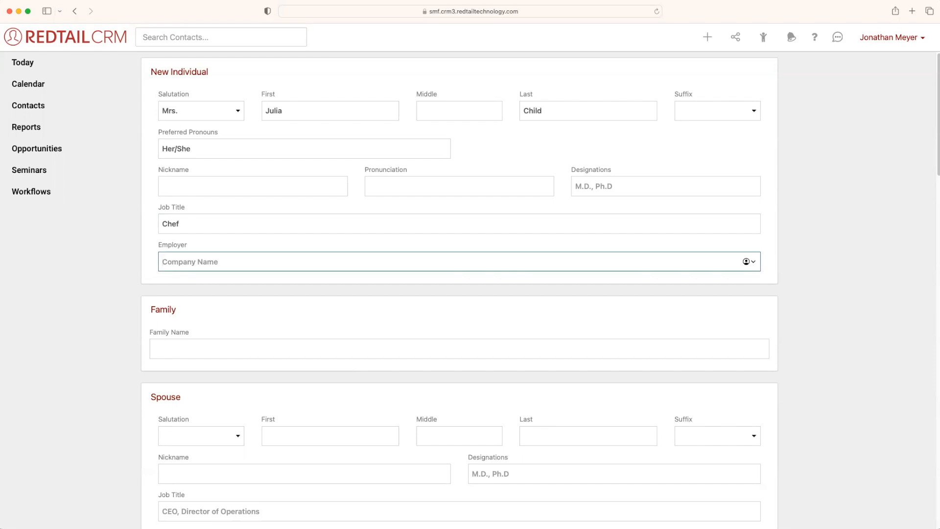
{"action": "type", "text": "B"}
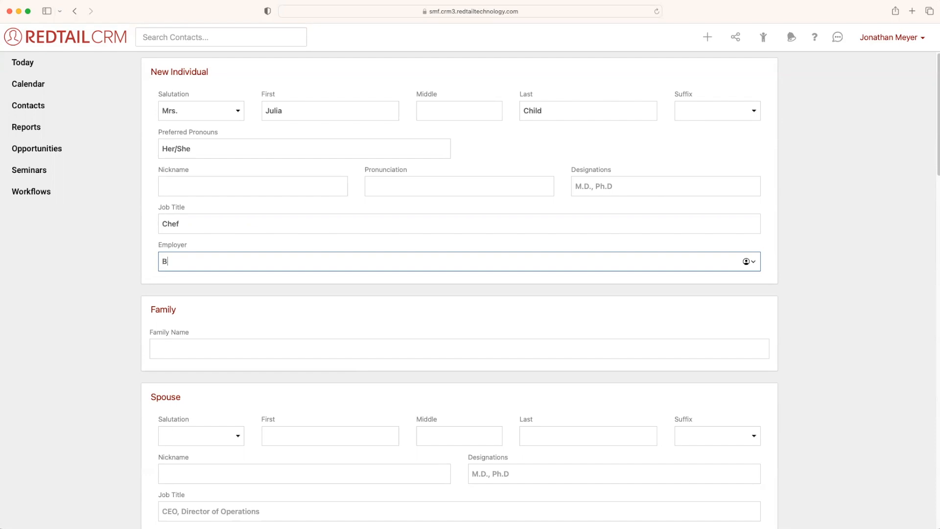
{"action": "type", "text": "loss"}
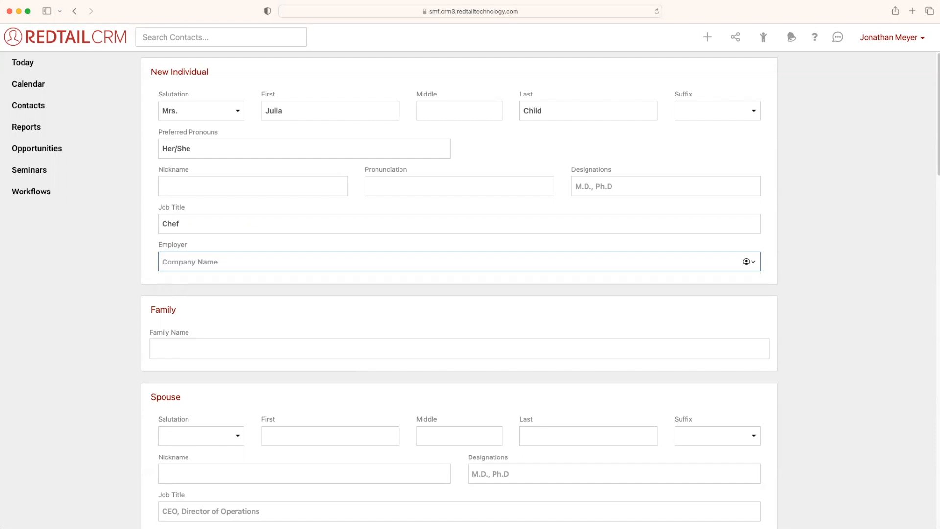
{"action": "type", "text": "The Institute of"}
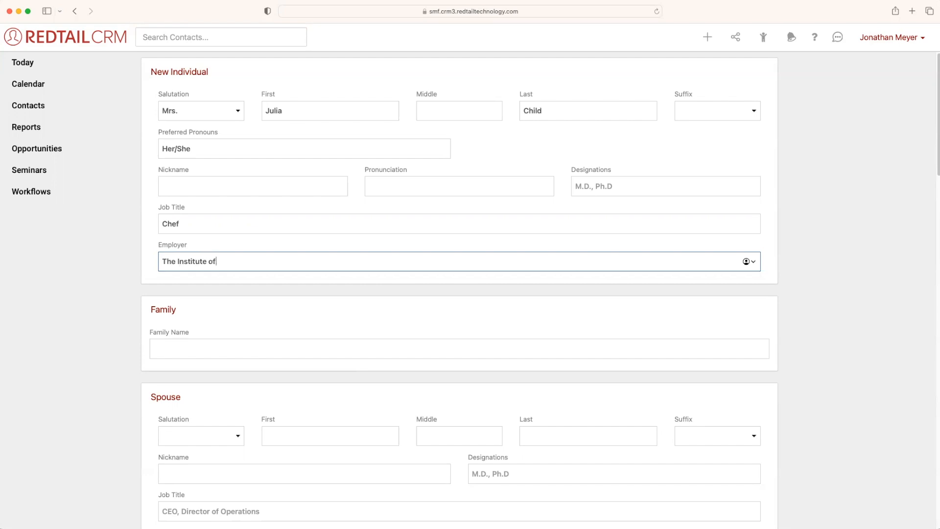
{"action": "type", "text": "Wine and Food"}
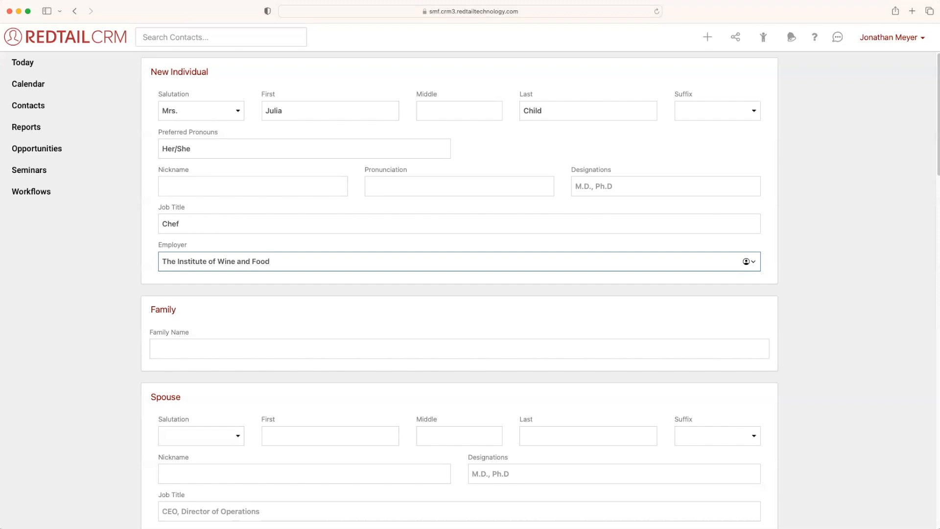
Step: Enter 'The Childs' in the Family Name field, correcting a mistaken entry
{"action": "left_click", "coordinate": [458, 348]}
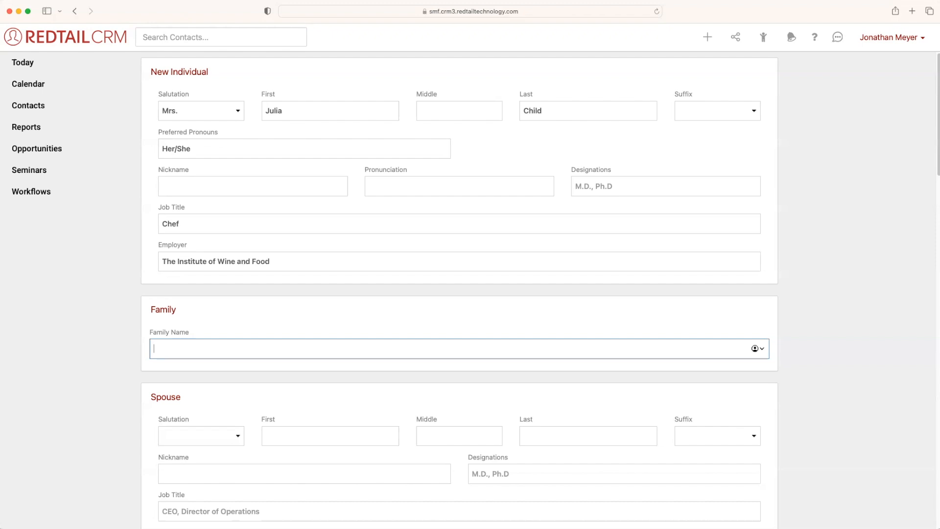
{"action": "type", "text": "T"}
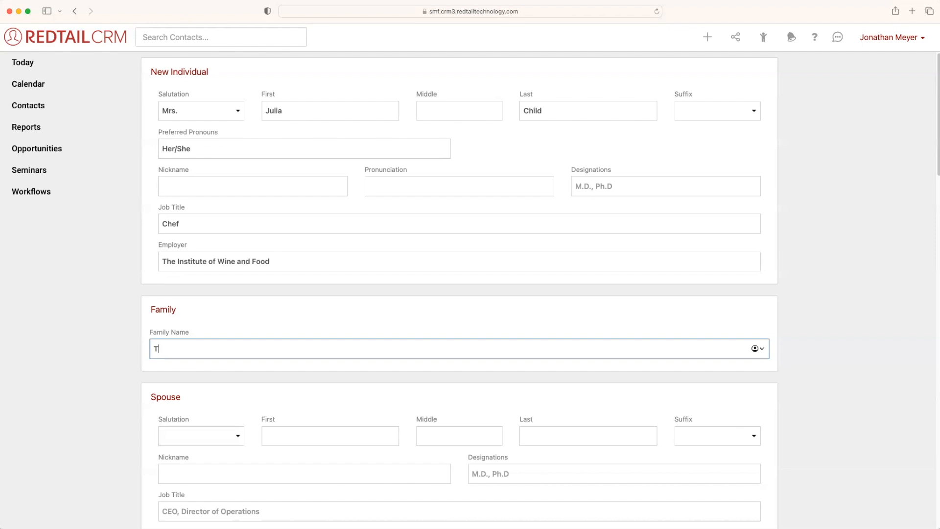
{"action": "type", "text": "he Childs"}
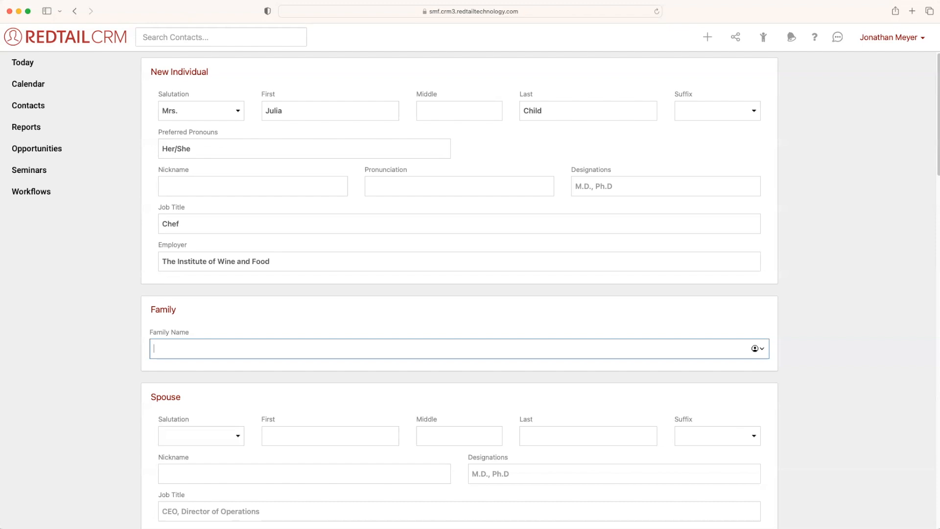
{"action": "type", "text": "Mrs."}
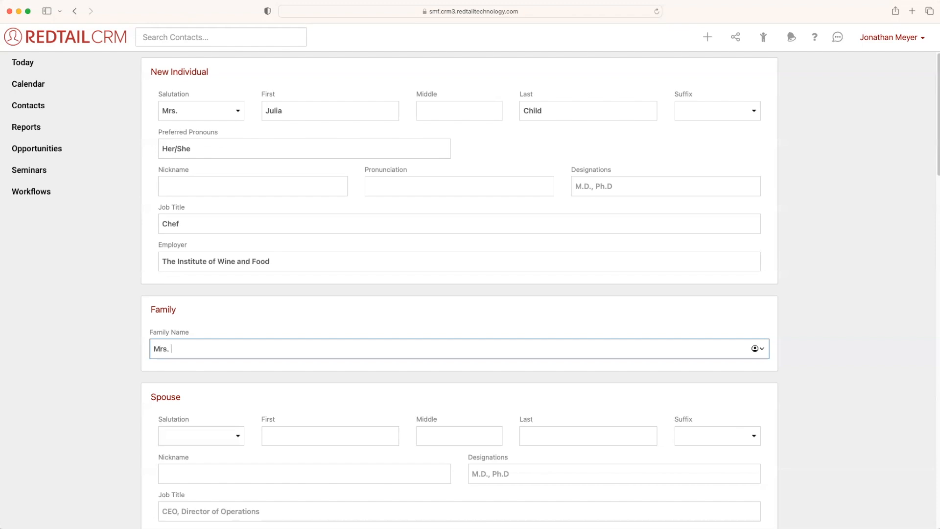
{"action": "type", "text": "Julia Chil"}
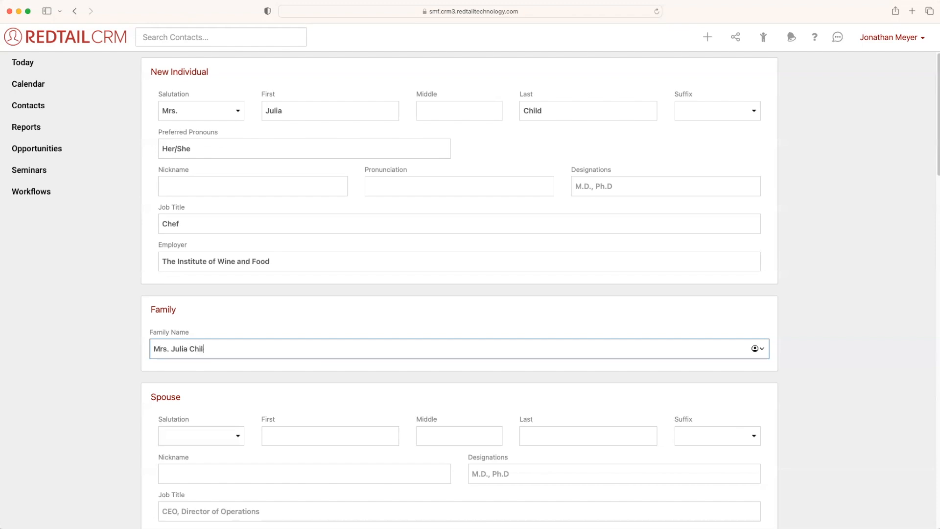
{"action": "type", "text": "d"}
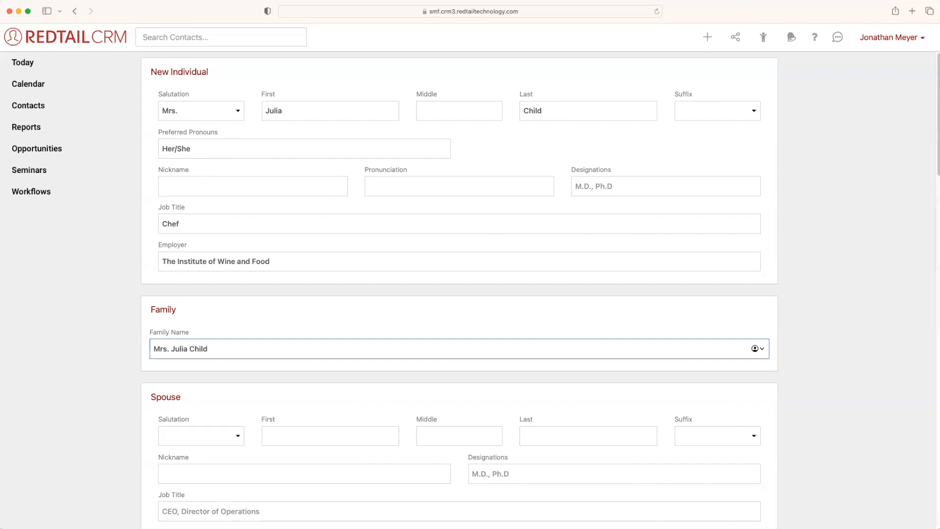
{"action": "key", "text": "Backspace"}
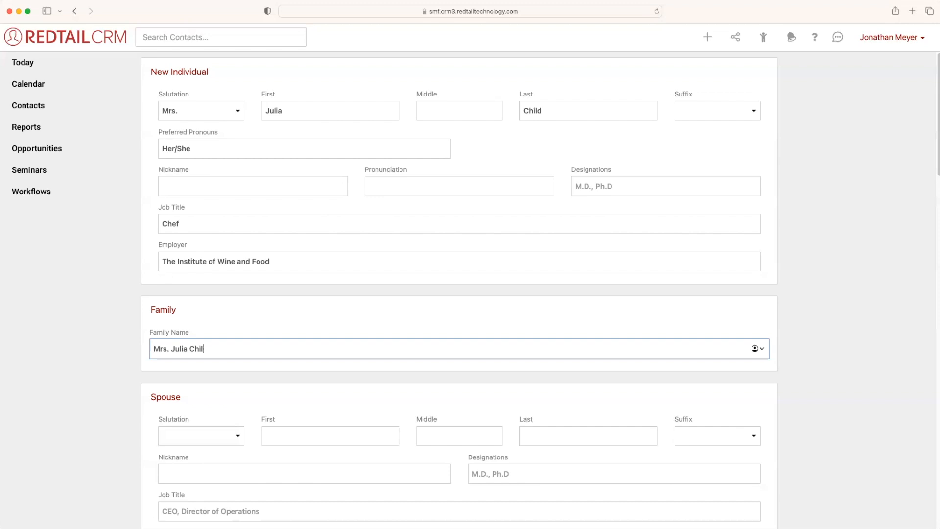
{"action": "type", "text": "T"}
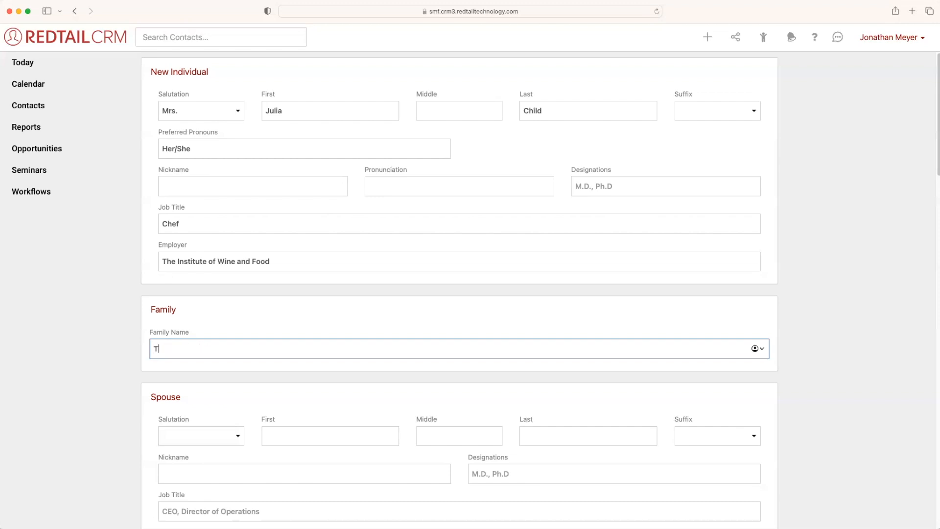
{"action": "type", "text": "he Childs"}
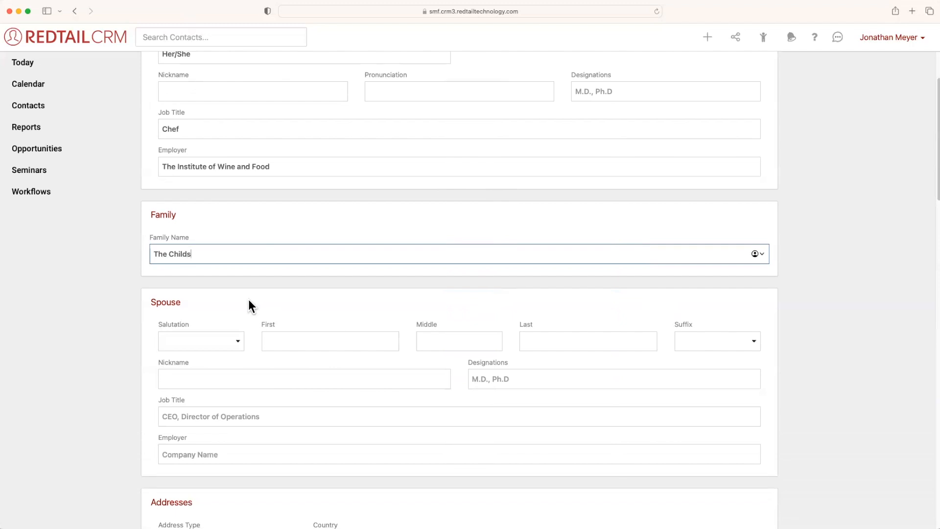
{"action": "mouse_move", "coordinate": [752, 481]}
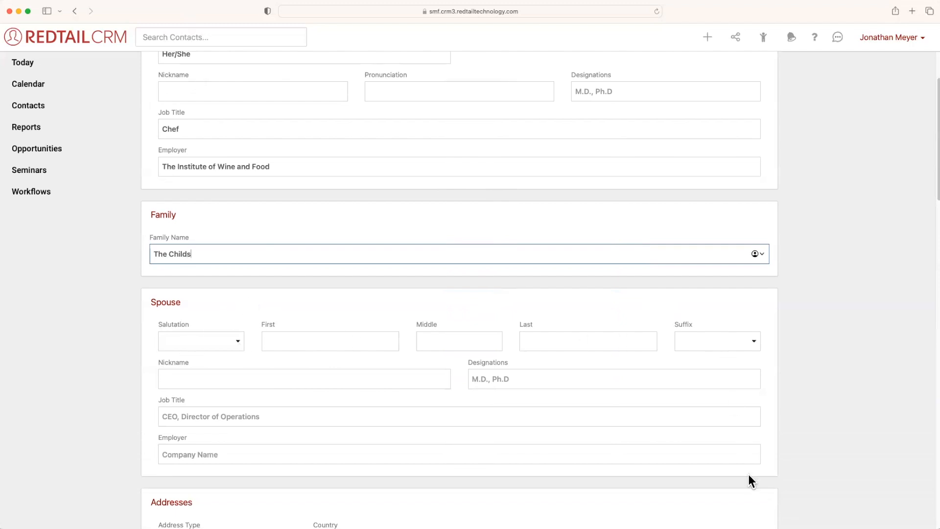
Step: Enter spouse first name Paul and last name Child
{"action": "left_click", "coordinate": [330, 341]}
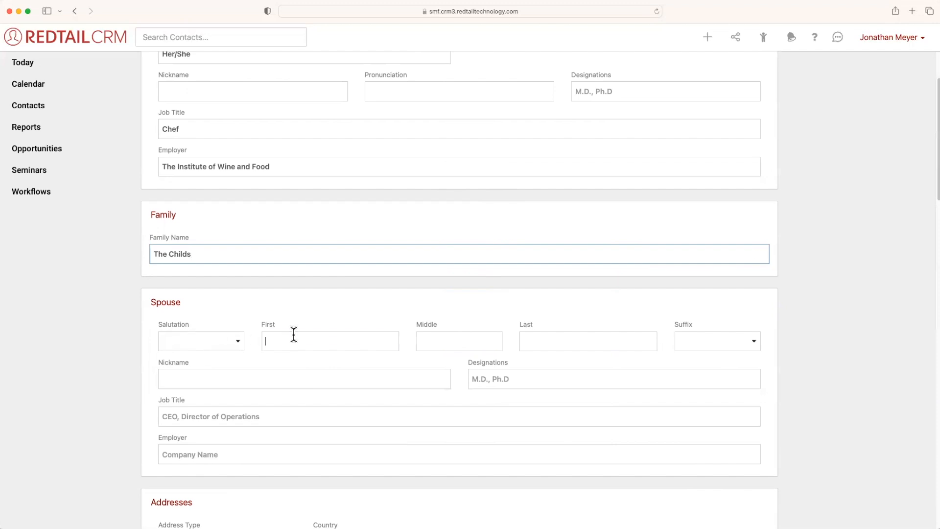
{"action": "type", "text": "Paul"}
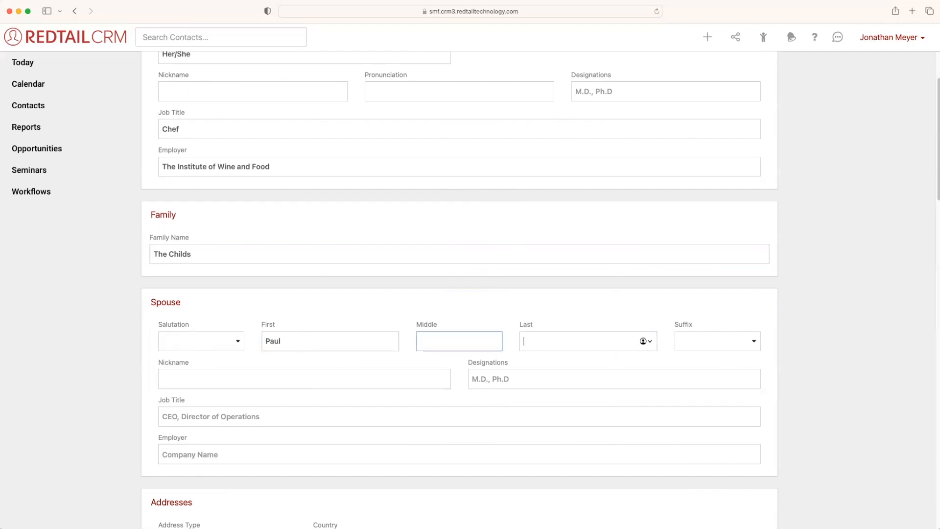
{"action": "type", "text": "Child"}
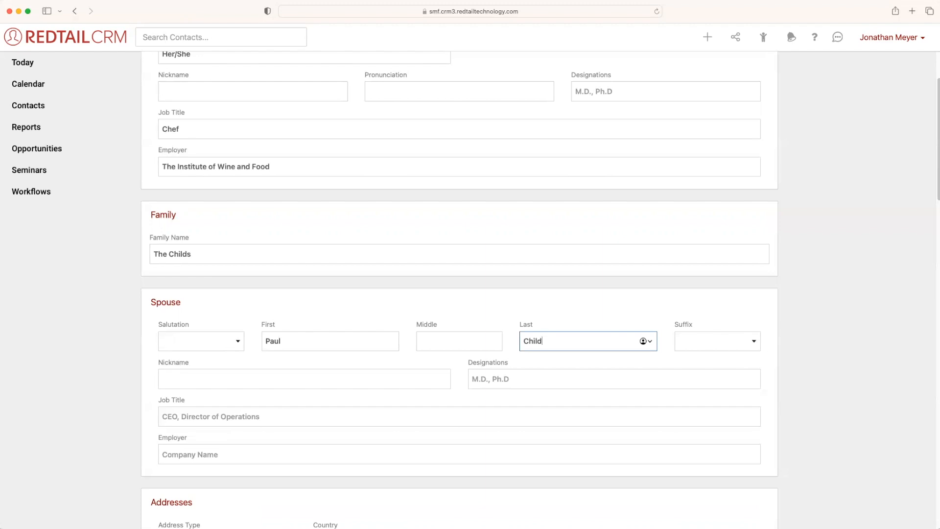
{"action": "mouse_move", "coordinate": [236, 247]}
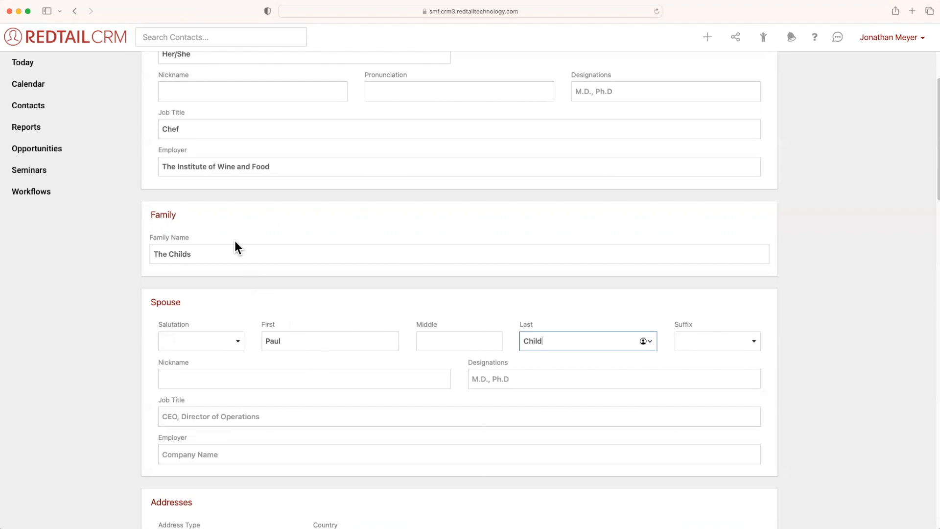
{"action": "mouse_move", "coordinate": [300, 243]}
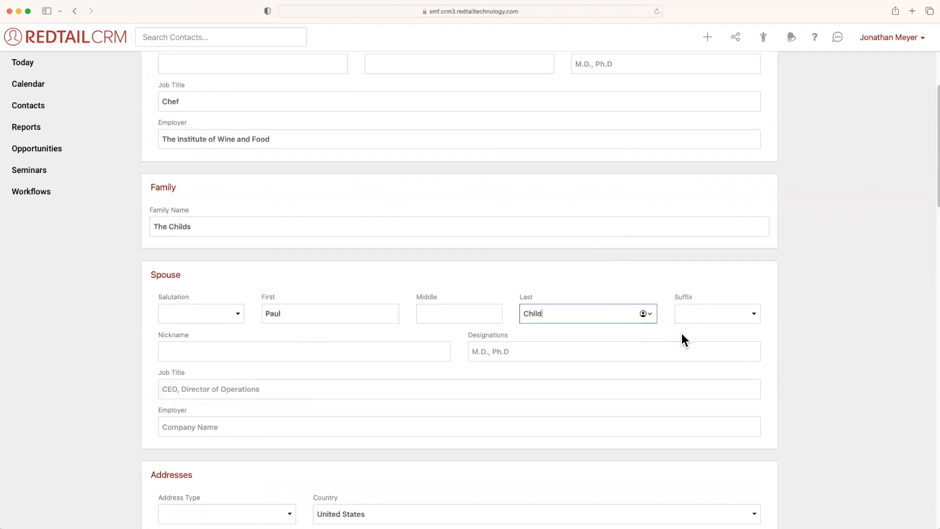
{"action": "scroll", "scroll_direction": "down", "scroll_amount": 3}
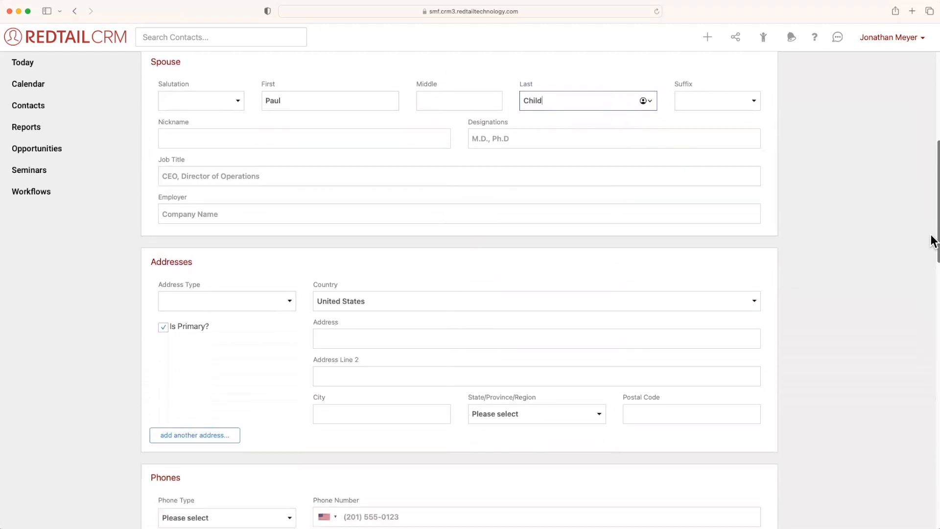
{"action": "scroll", "scroll_direction": "down", "scroll_amount": 3}
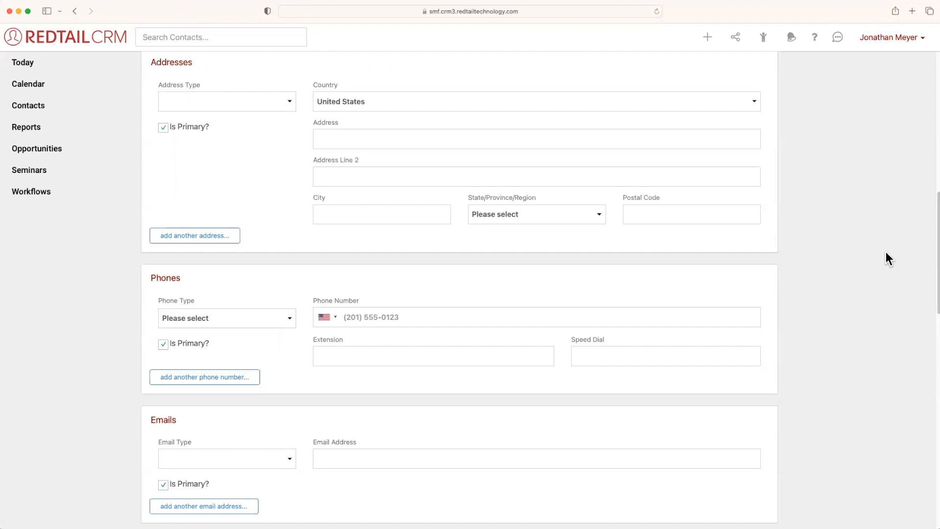
{"action": "mouse_move", "coordinate": [876, 258]}
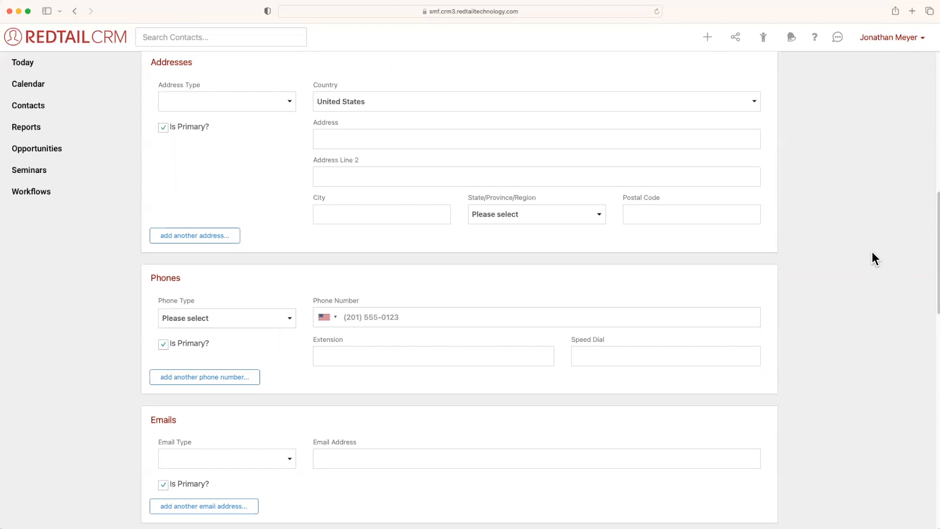
{"action": "mouse_move", "coordinate": [259, 166]}
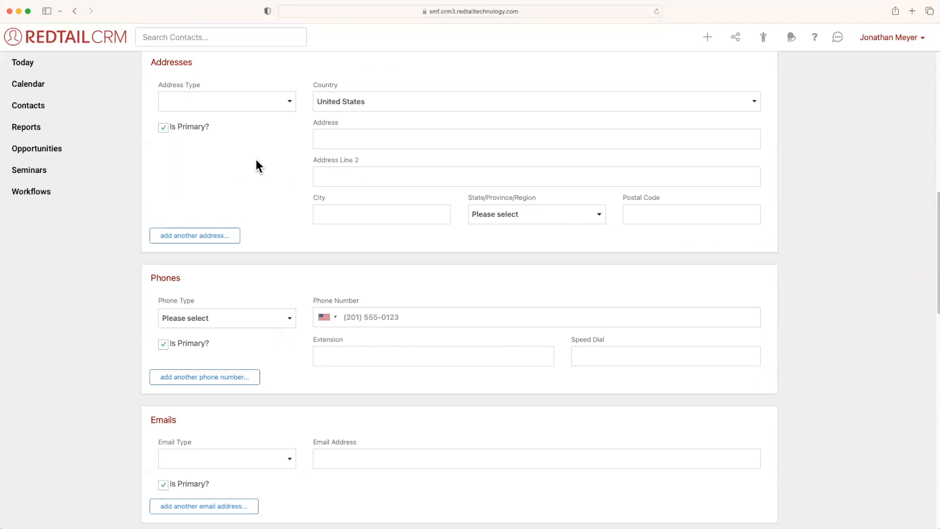
{"action": "mouse_move", "coordinate": [288, 111]}
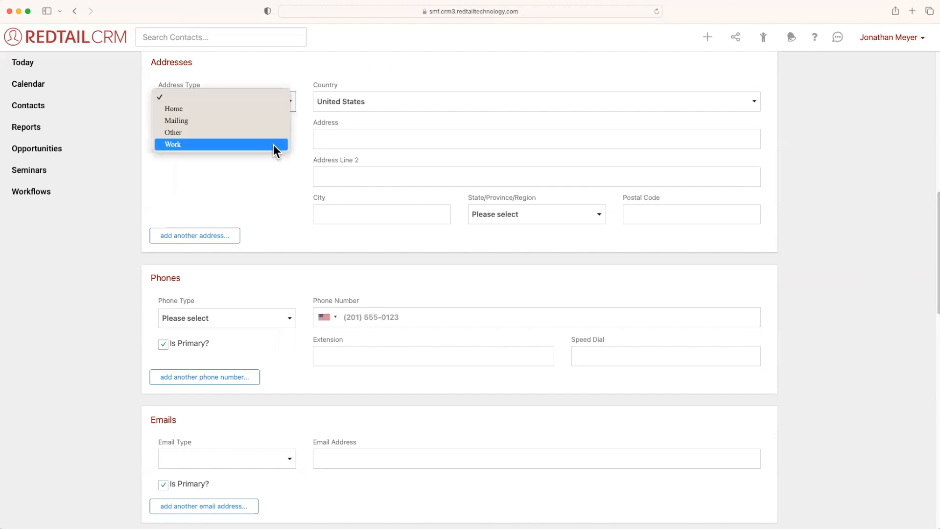
{"action": "mouse_move", "coordinate": [173, 109]}
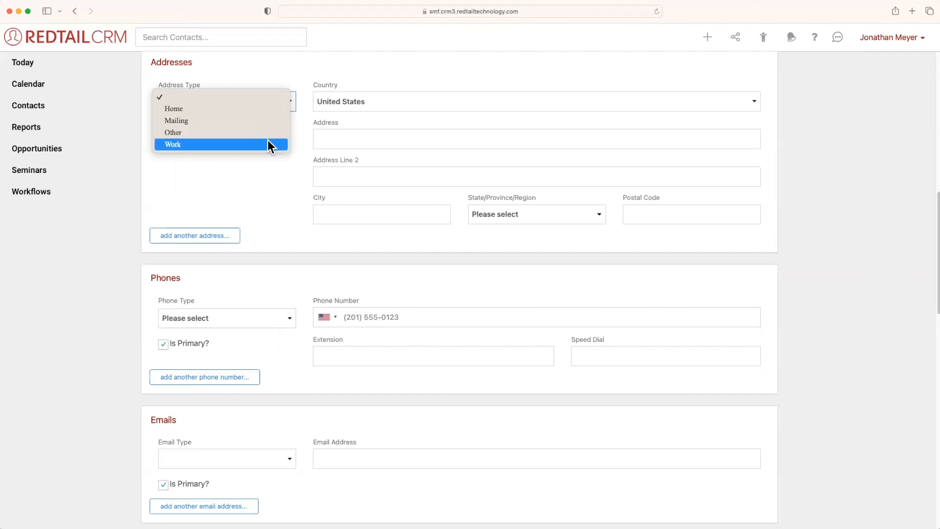
{"action": "left_click", "coordinate": [174, 109]}
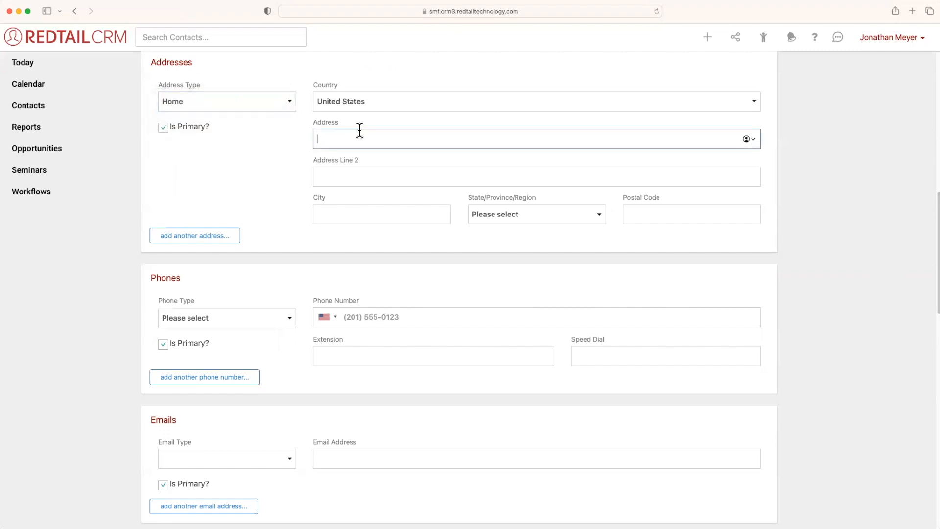
{"action": "type", "text": "36 Recipe Rd"}
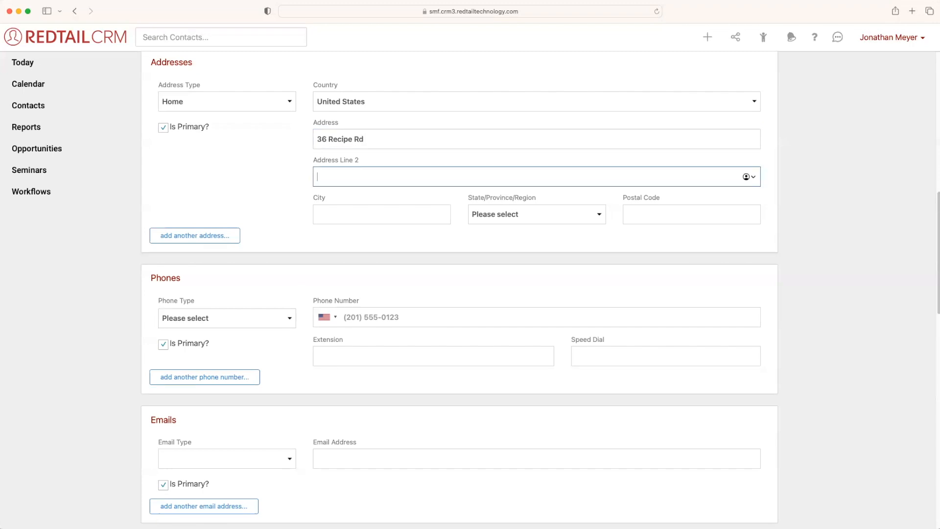
{"action": "type", "text": "Dallas"}
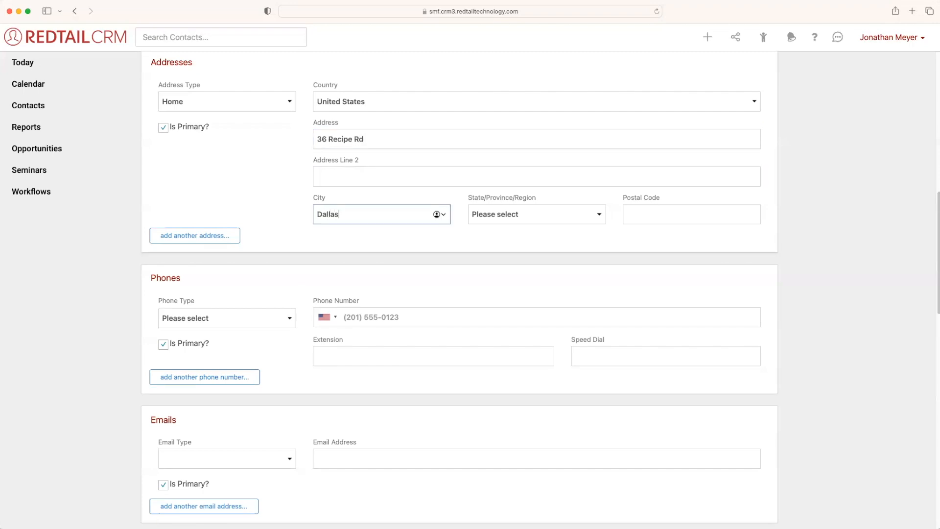
{"action": "left_click", "coordinate": [535, 214]}
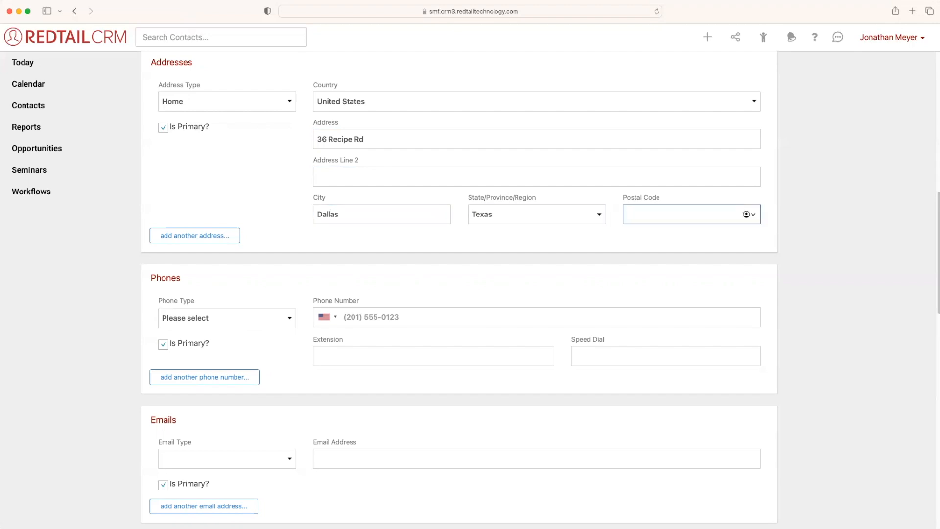
{"action": "type", "text": "71245"}
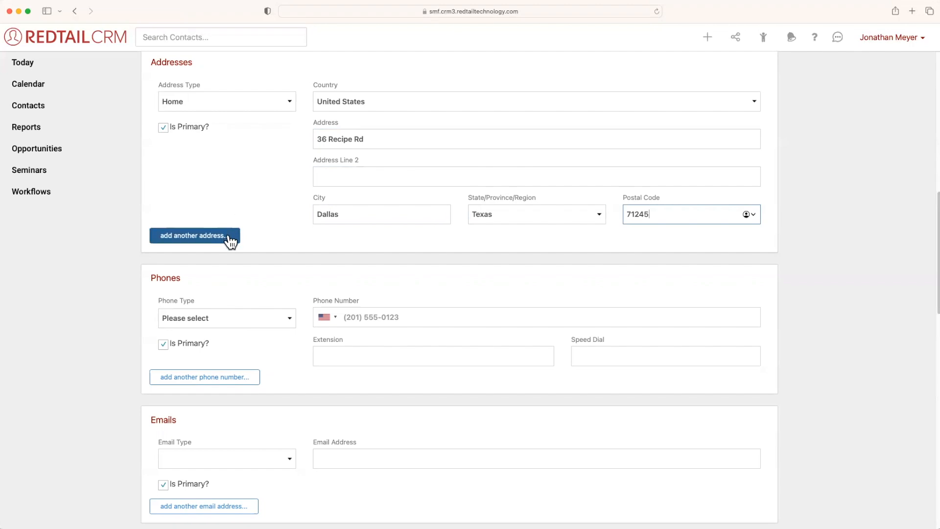
Step: Add a second address of type Work: 78 Soup St, Building 3, Las Colinas, Texas 71294
{"action": "left_click", "coordinate": [194, 235]}
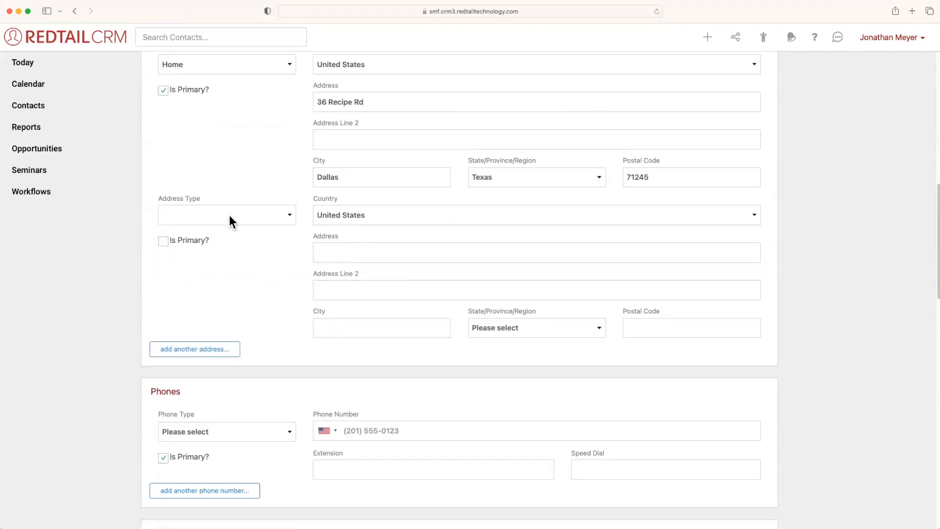
{"action": "left_click", "coordinate": [227, 214]}
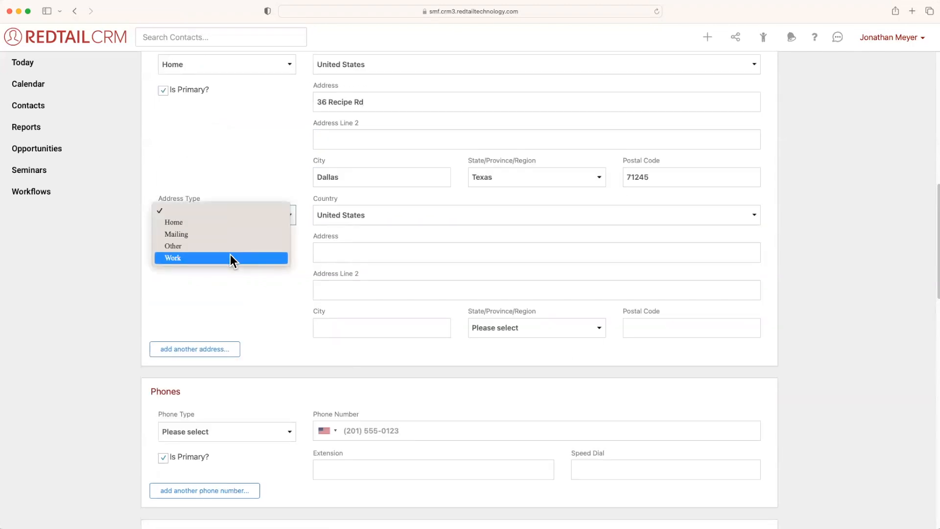
{"action": "left_click", "coordinate": [173, 258]}
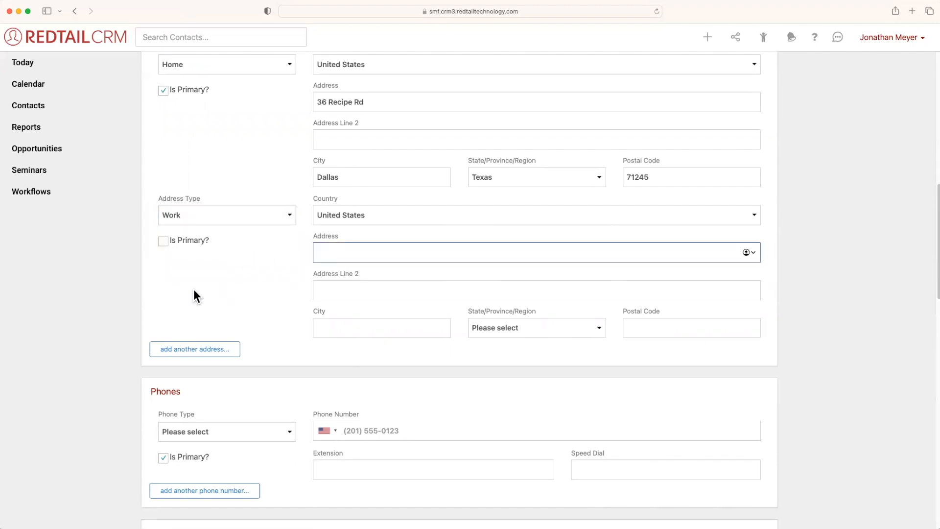
{"action": "type", "text": "78"}
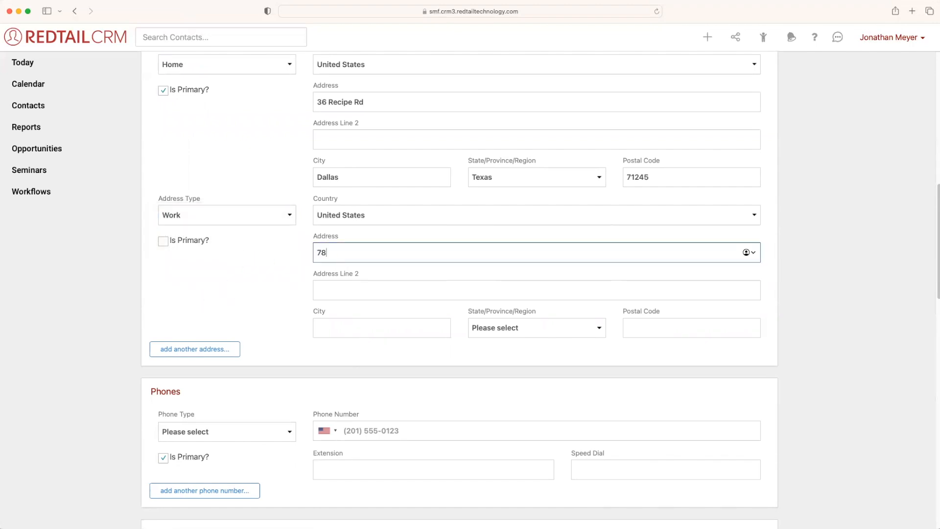
{"action": "type", "text": "Soup St"}
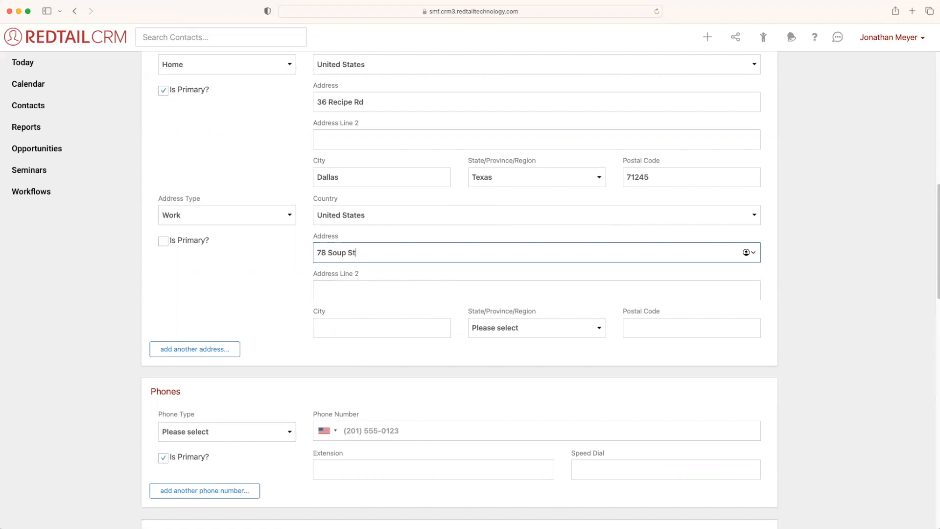
{"action": "left_click", "coordinate": [536, 290]}
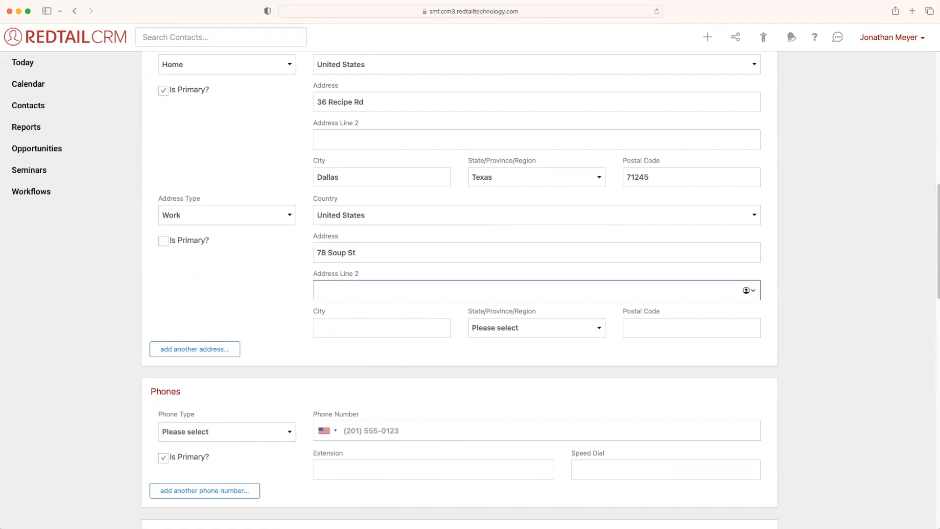
{"action": "type", "text": "Building"}
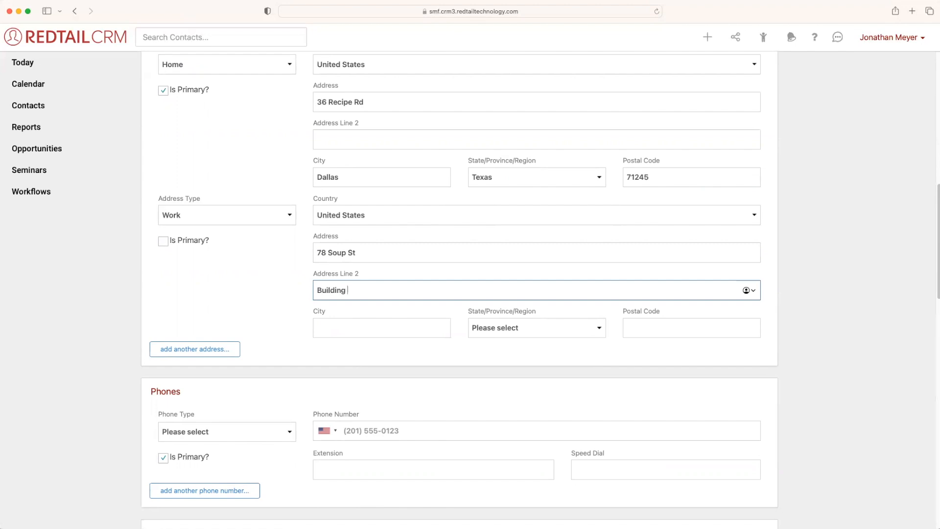
{"action": "type", "text": "L"}
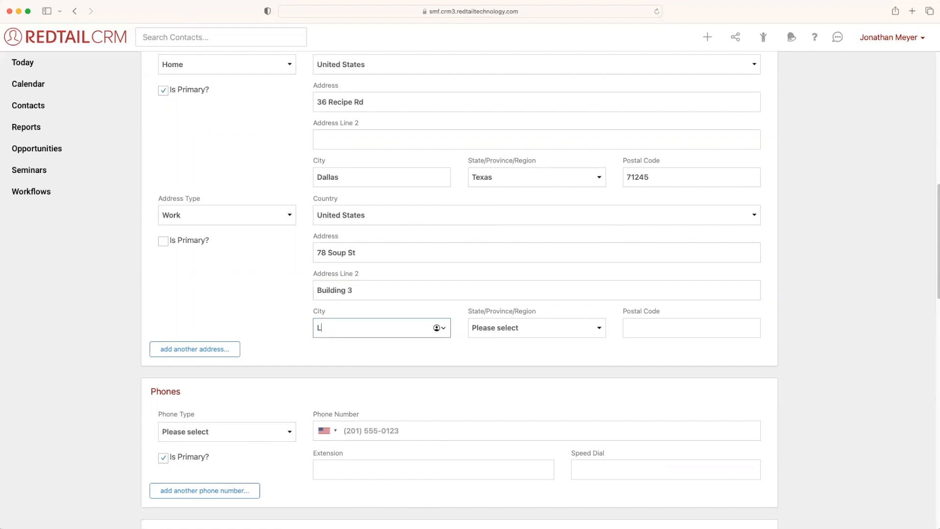
{"action": "type", "text": "Las Colinas"}
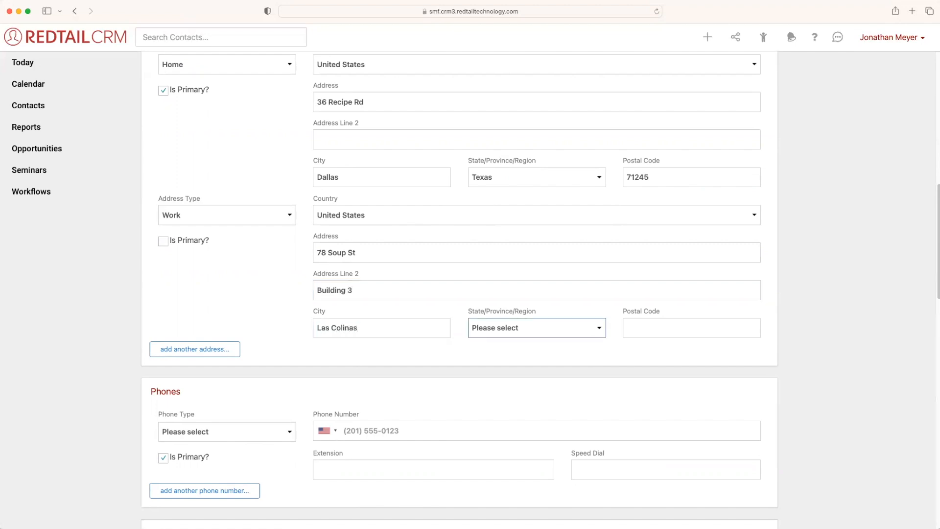
{"action": "type", "text": "71294"}
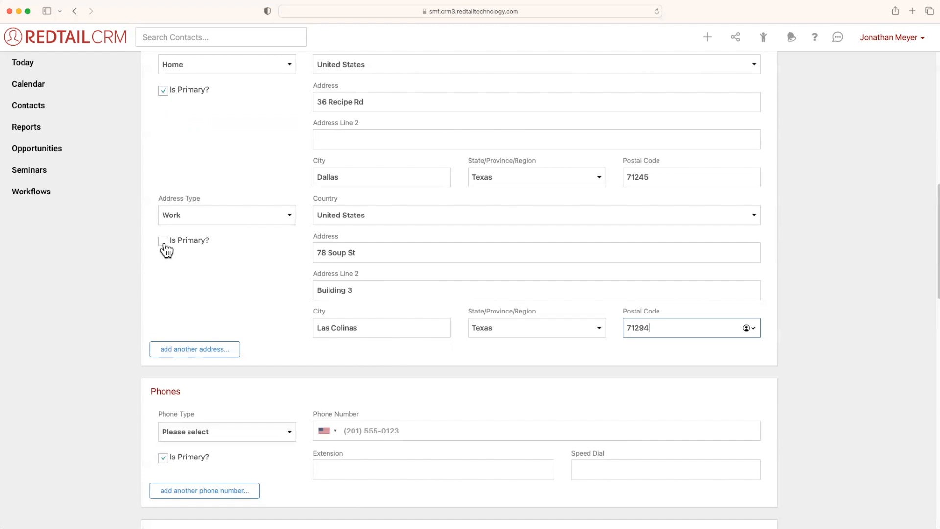
Step: Tick Is Primary? on the Work address so it replaces Home as primary
{"action": "left_click", "coordinate": [163, 240]}
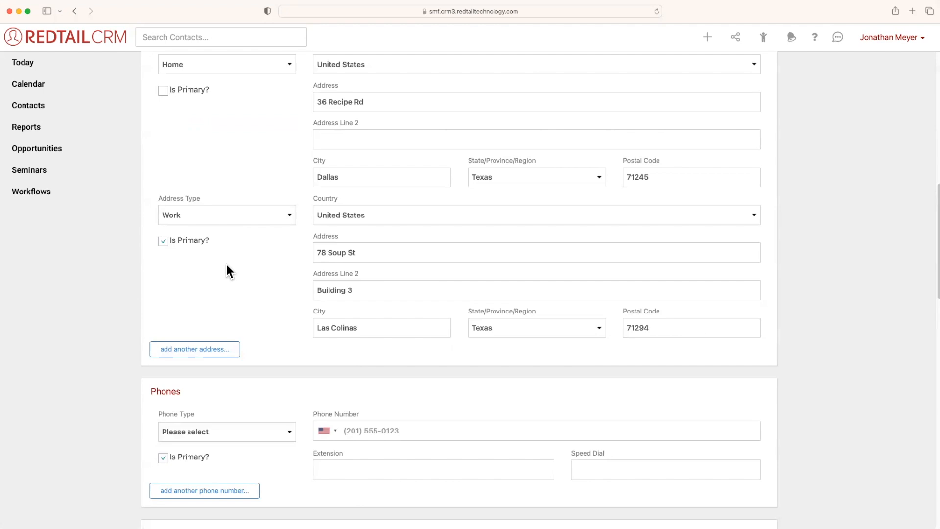
{"action": "mouse_move", "coordinate": [234, 245]}
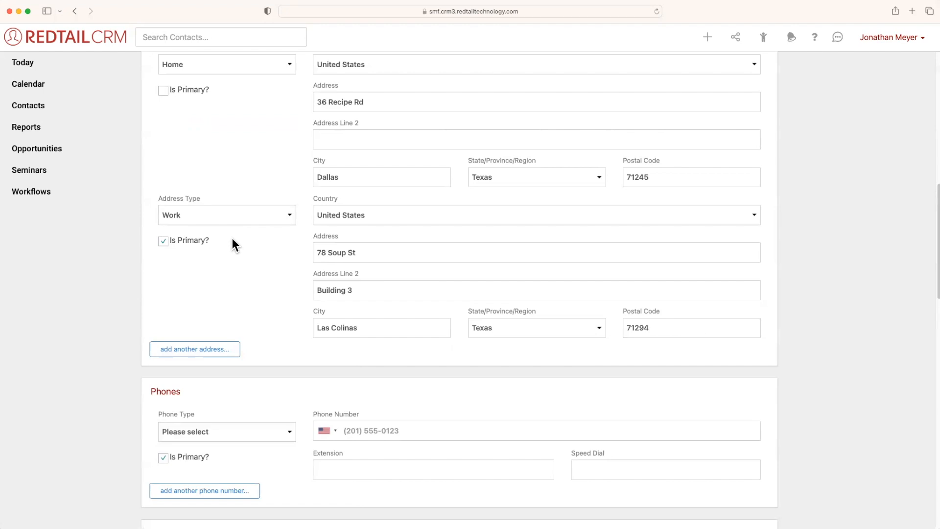
{"action": "mouse_move", "coordinate": [249, 139]}
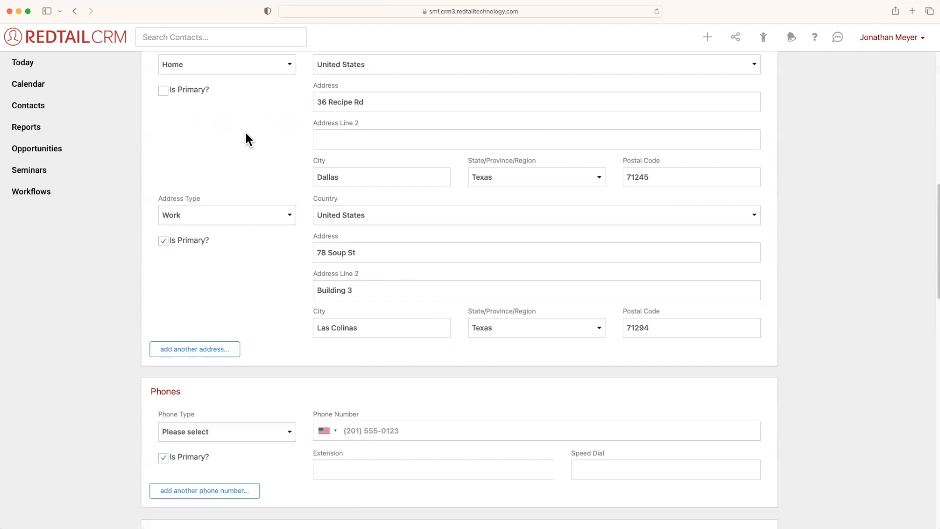
{"action": "mouse_move", "coordinate": [264, 127]}
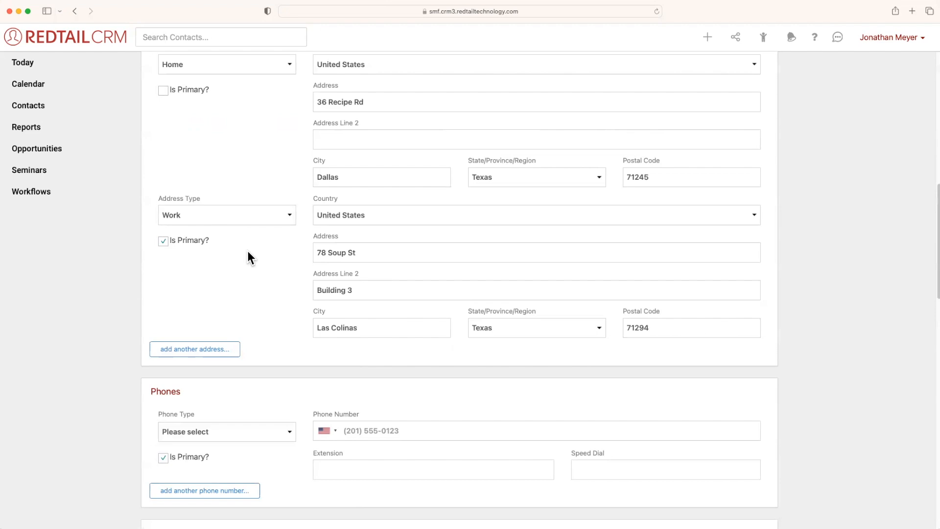
Step: Scroll past Phones and Emails to Contact Details, leaving phone and email types unchanged
{"action": "scroll", "scroll_direction": "down", "scroll_amount": 3}
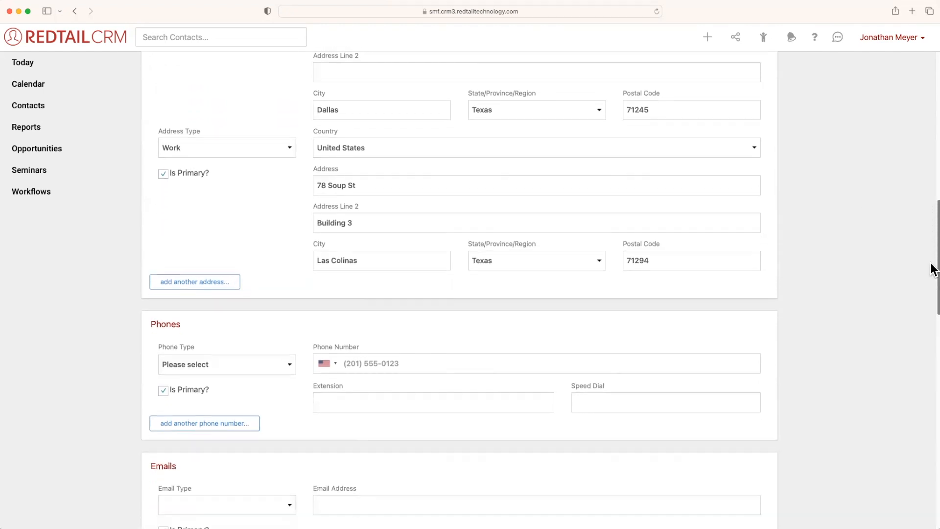
{"action": "scroll", "scroll_direction": "down", "scroll_amount": 3}
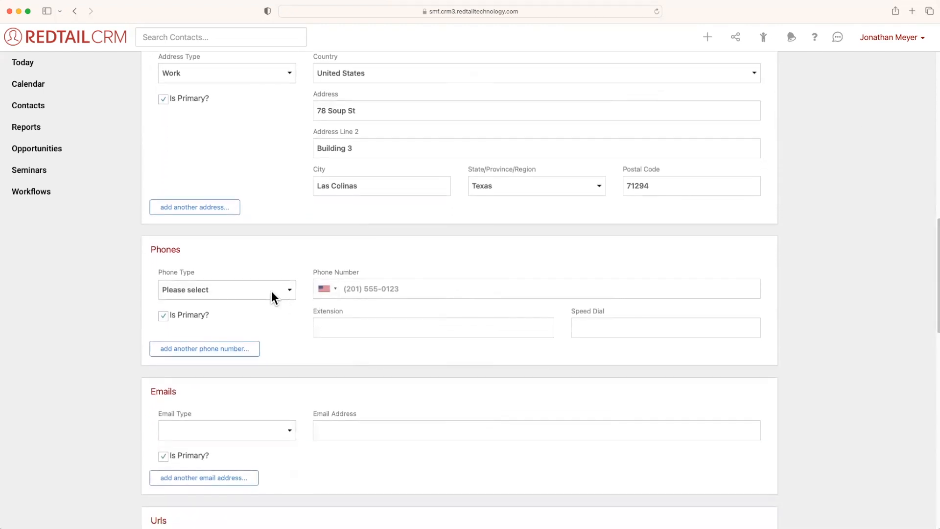
{"action": "left_click", "coordinate": [226, 290]}
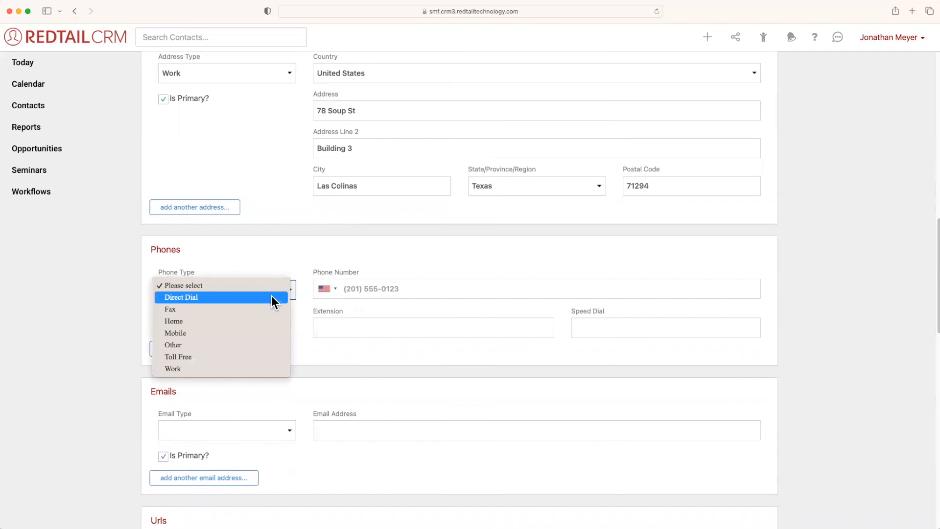
{"action": "mouse_move", "coordinate": [266, 333]}
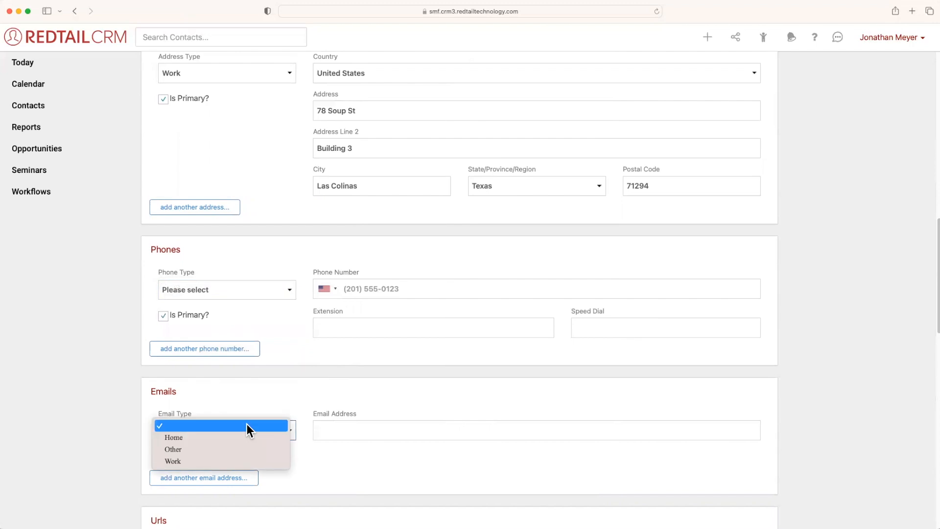
{"action": "left_click", "coordinate": [226, 430]}
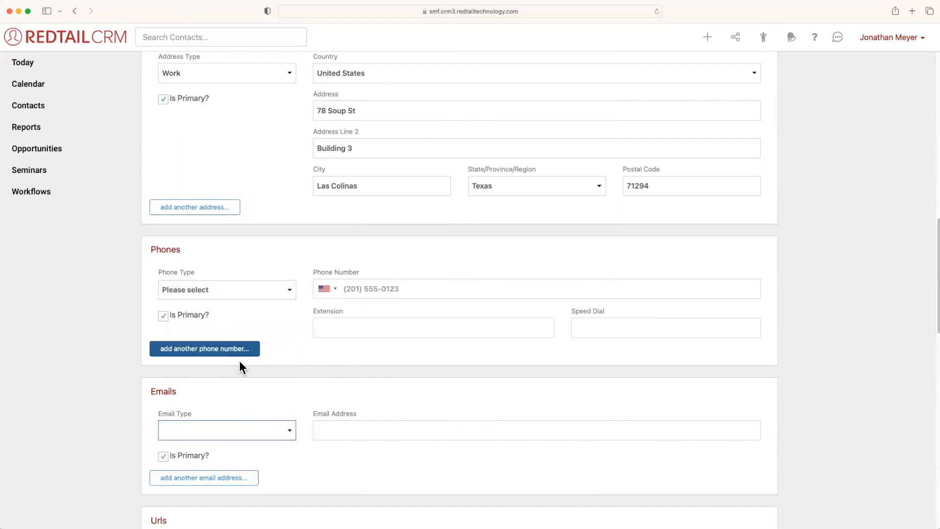
{"action": "mouse_move", "coordinate": [419, 458]}
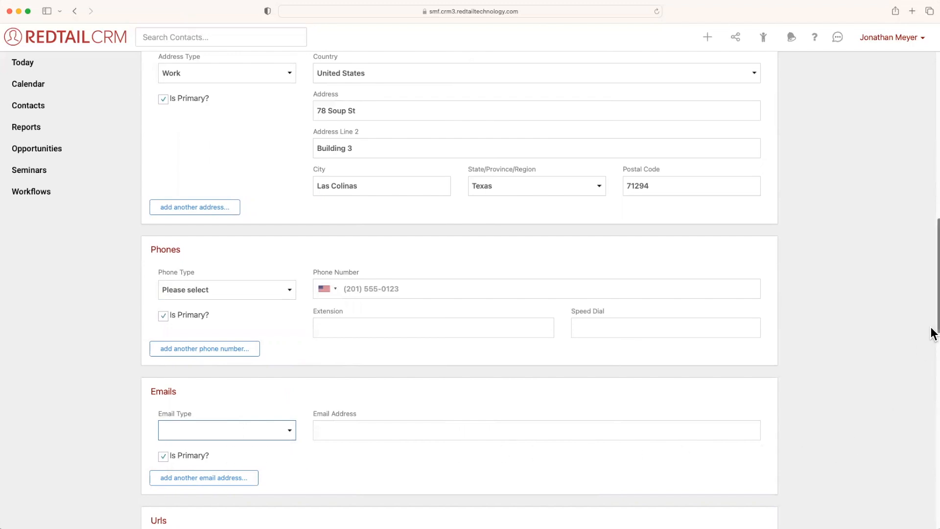
{"action": "scroll", "scroll_direction": "down", "scroll_amount": 3}
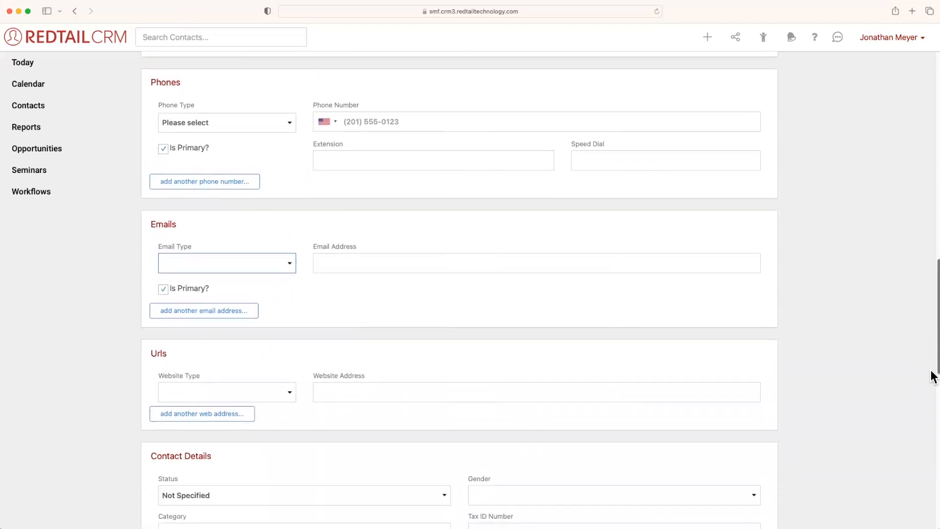
{"action": "scroll", "scroll_direction": "down", "scroll_amount": 3}
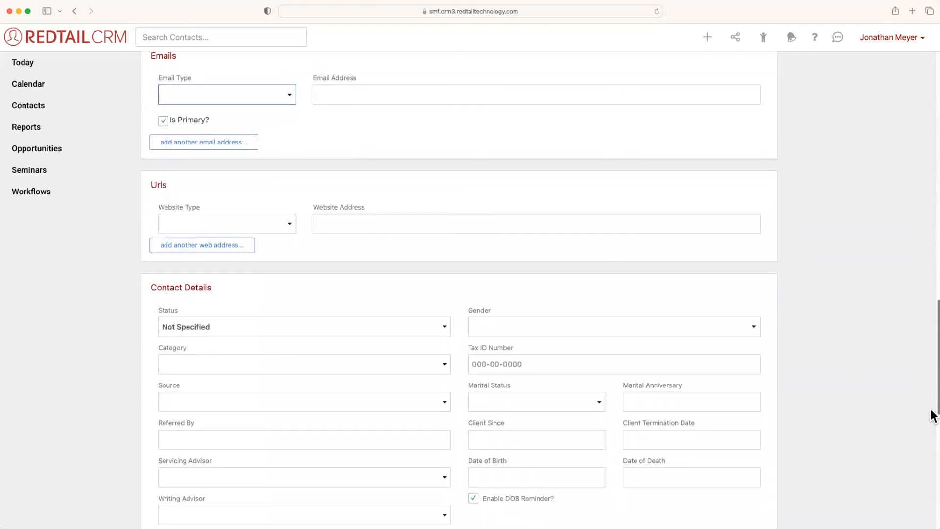
{"action": "scroll", "scroll_direction": "down", "scroll_amount": 3}
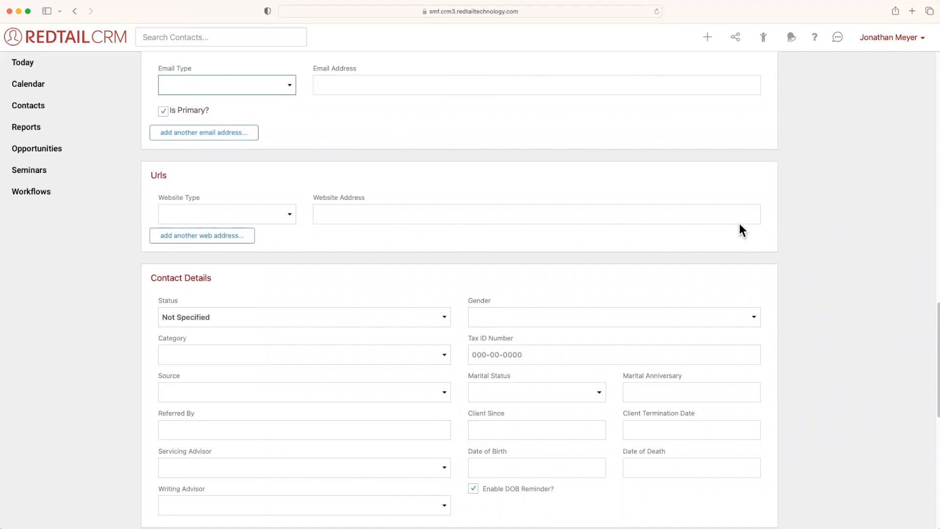
{"action": "mouse_move", "coordinate": [931, 347]}
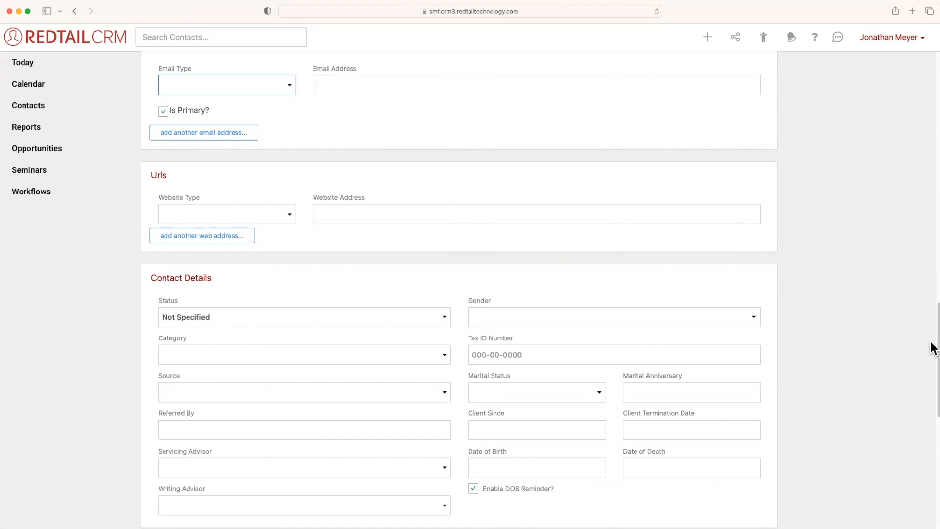
{"action": "scroll", "scroll_direction": "down", "scroll_amount": 3}
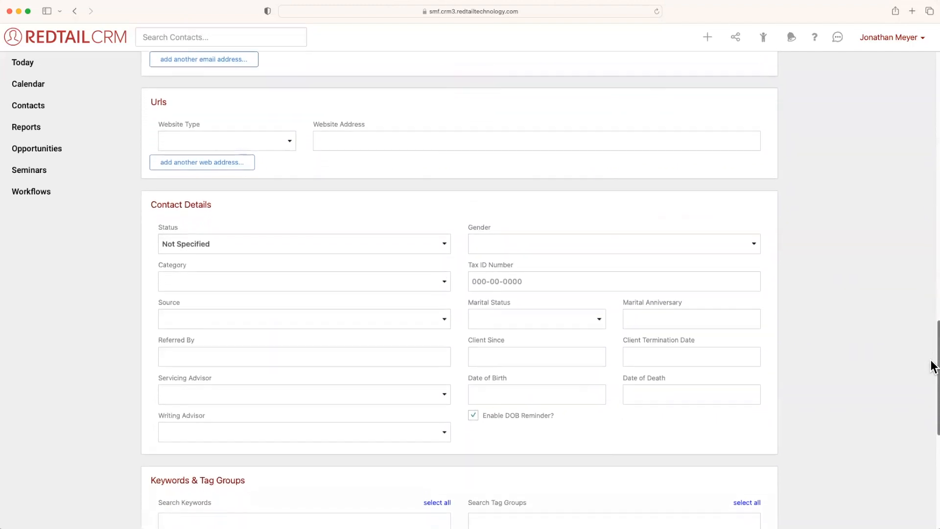
Step: Open the Status dropdown in Contact Details to show its status options
{"action": "scroll", "scroll_direction": "down", "scroll_amount": 3}
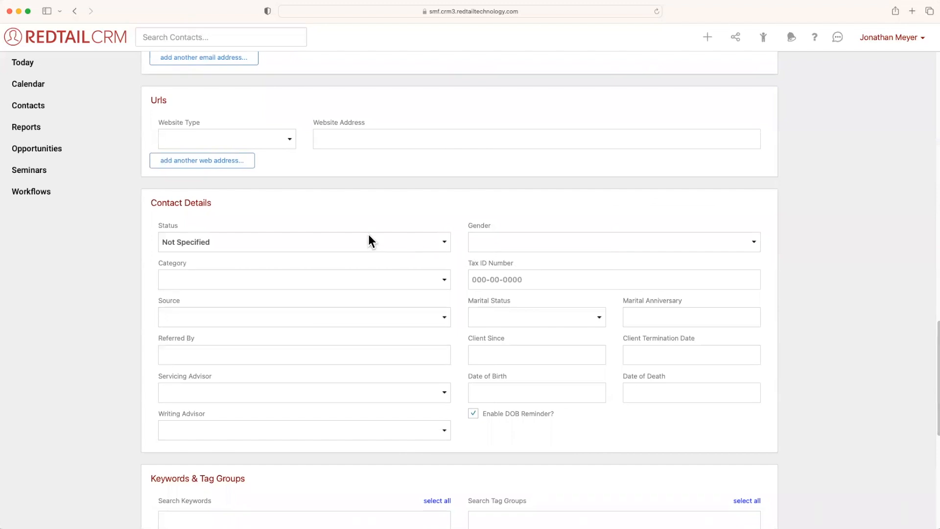
{"action": "mouse_move", "coordinate": [368, 239]}
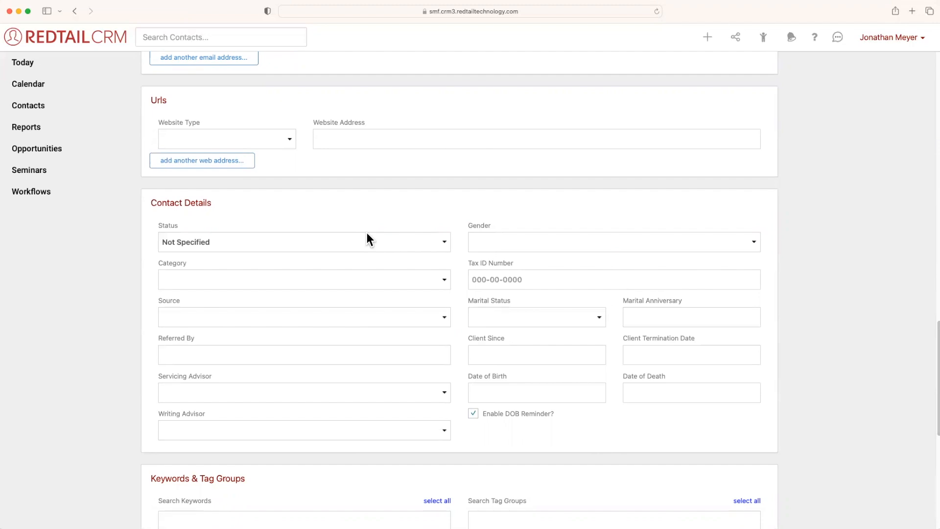
{"action": "left_click", "coordinate": [302, 242]}
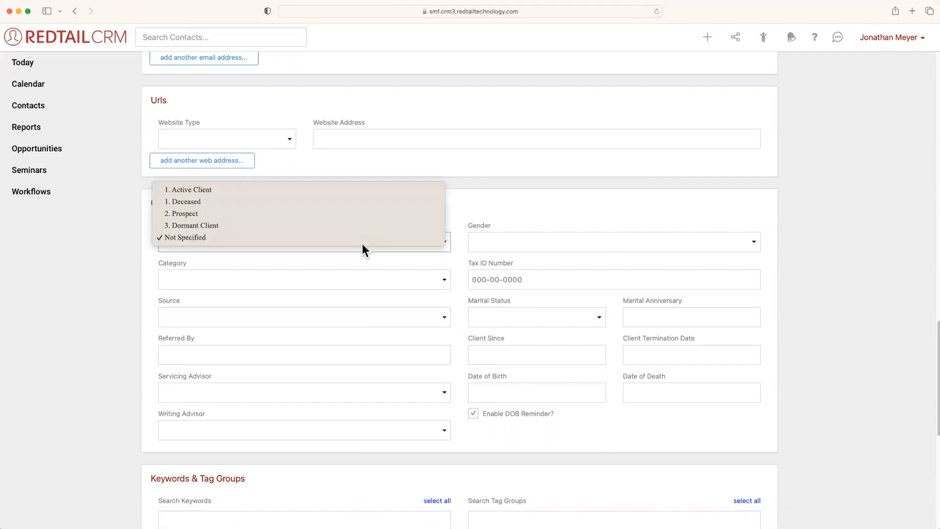
{"action": "left_click", "coordinate": [184, 237]}
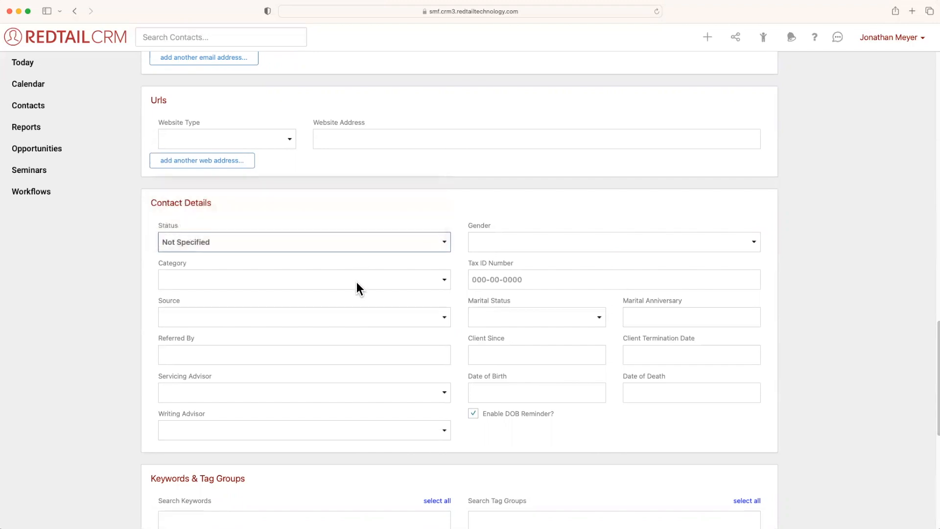
{"action": "left_click", "coordinate": [304, 279]}
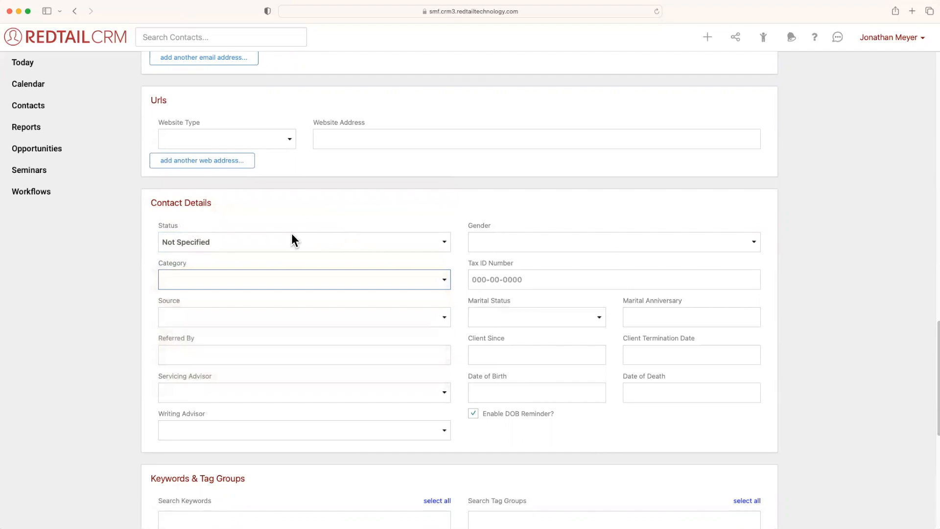
{"action": "mouse_move", "coordinate": [199, 270]}
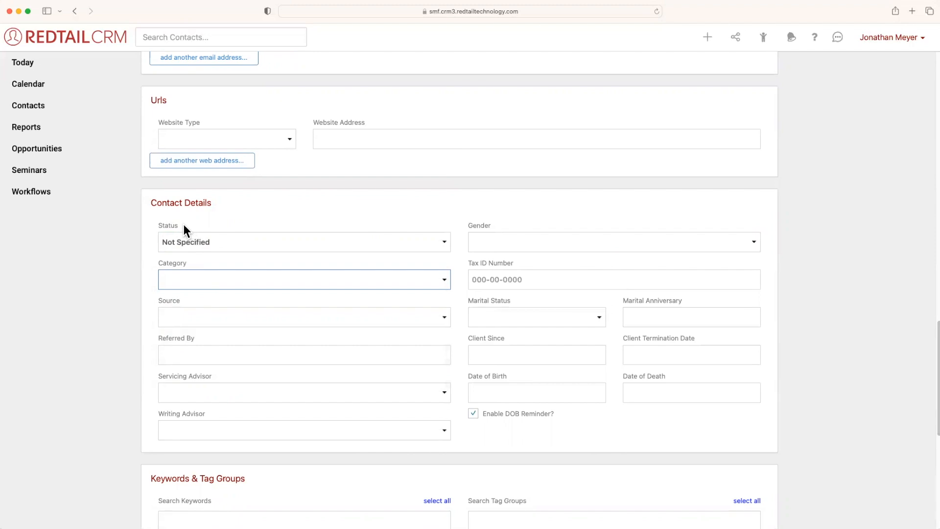
{"action": "mouse_move", "coordinate": [198, 267]}
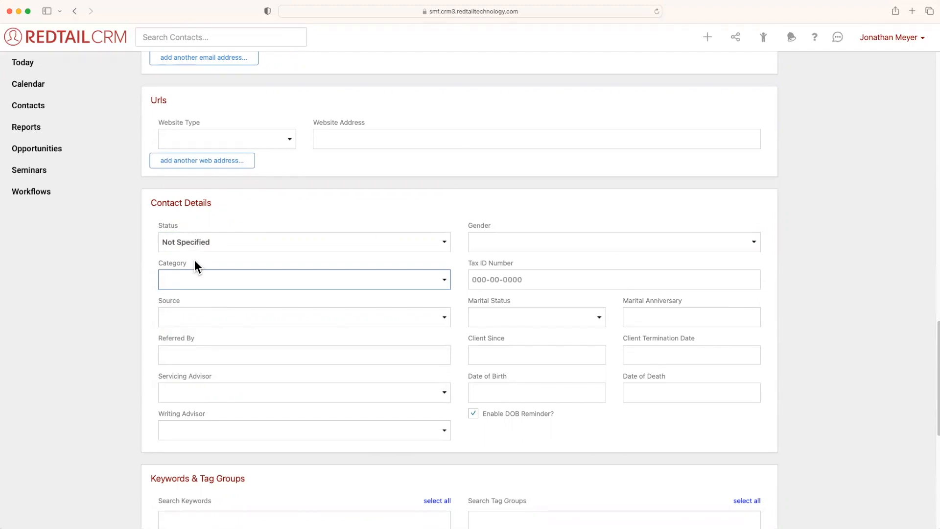
{"action": "mouse_move", "coordinate": [205, 264]}
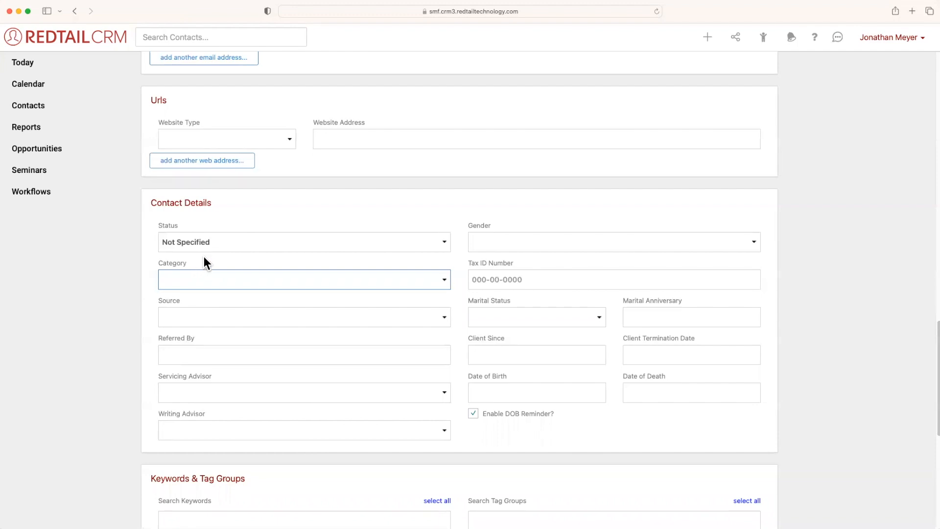
{"action": "left_click", "coordinate": [303, 242]}
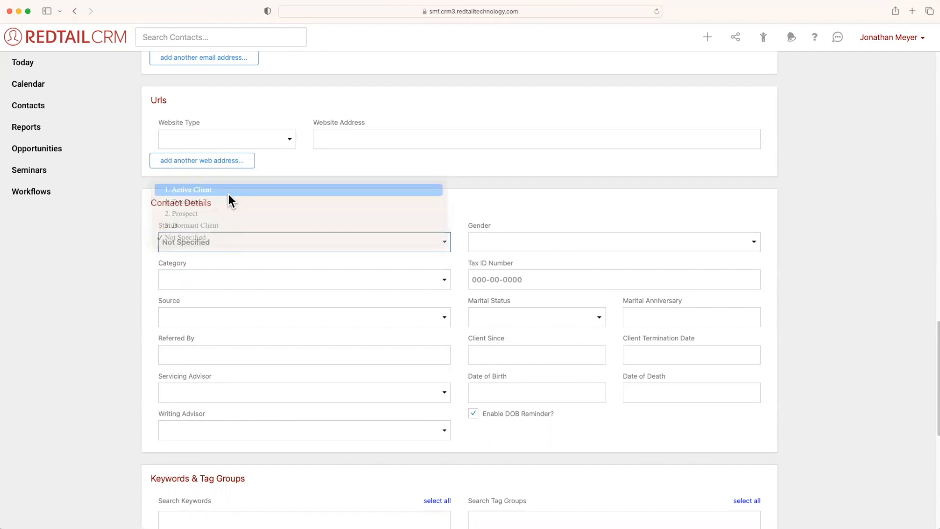
Step: Set Status to '1. Active Client' and Category to '1.4 SSS-Rank'
{"action": "left_click", "coordinate": [188, 190]}
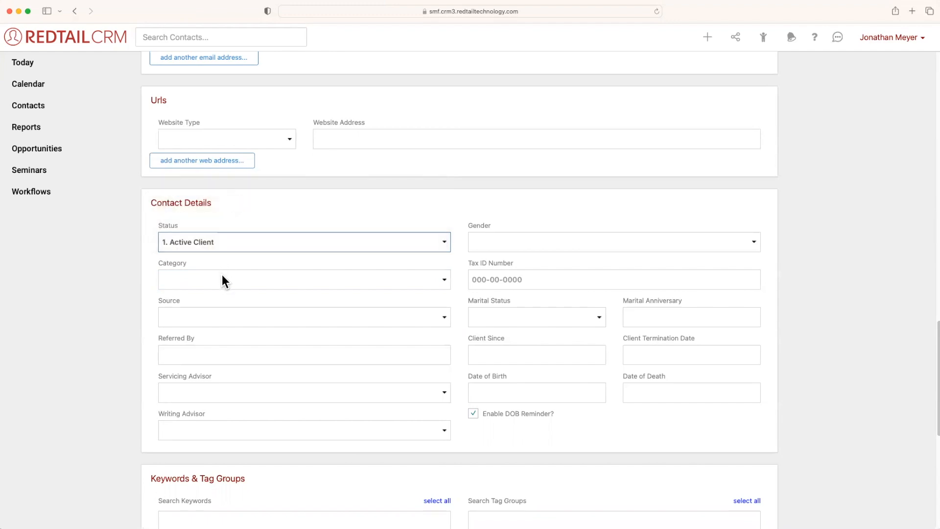
{"action": "left_click", "coordinate": [303, 279]}
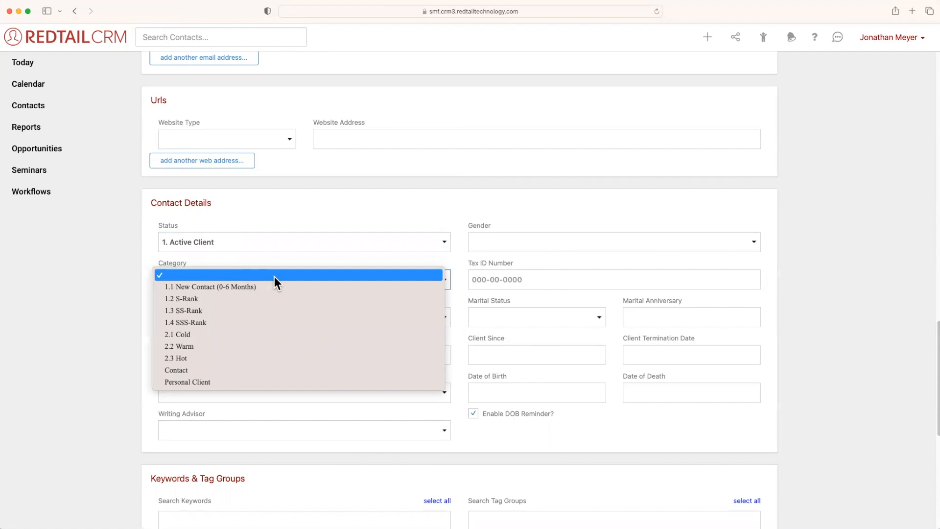
{"action": "mouse_move", "coordinate": [276, 302]}
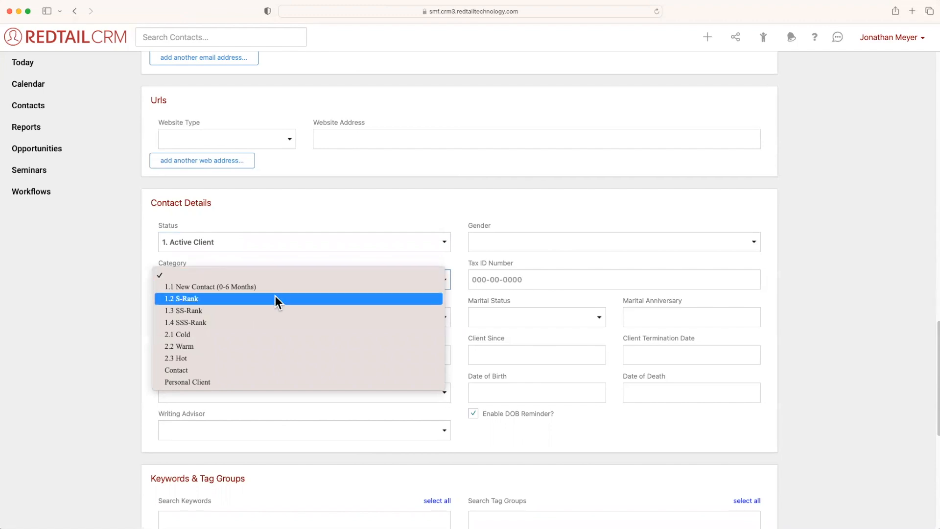
{"action": "mouse_move", "coordinate": [275, 322]}
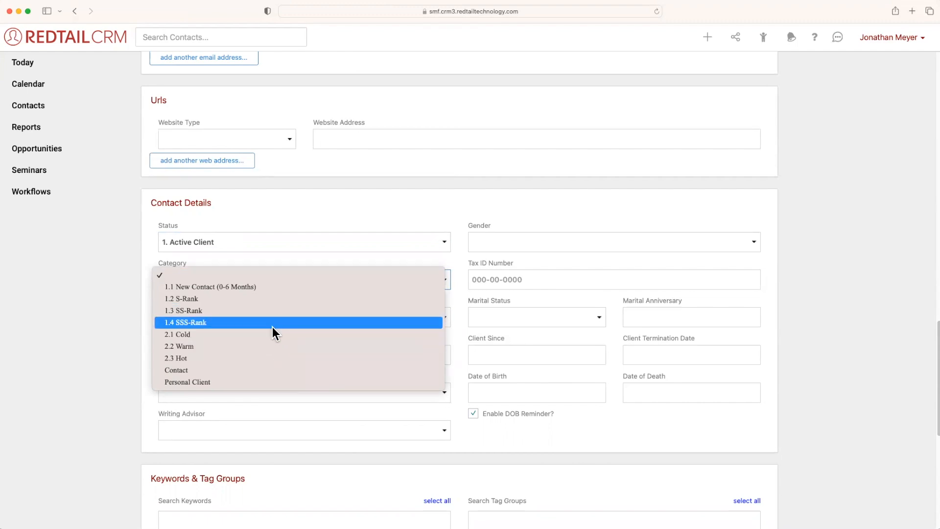
{"action": "mouse_move", "coordinate": [268, 310]}
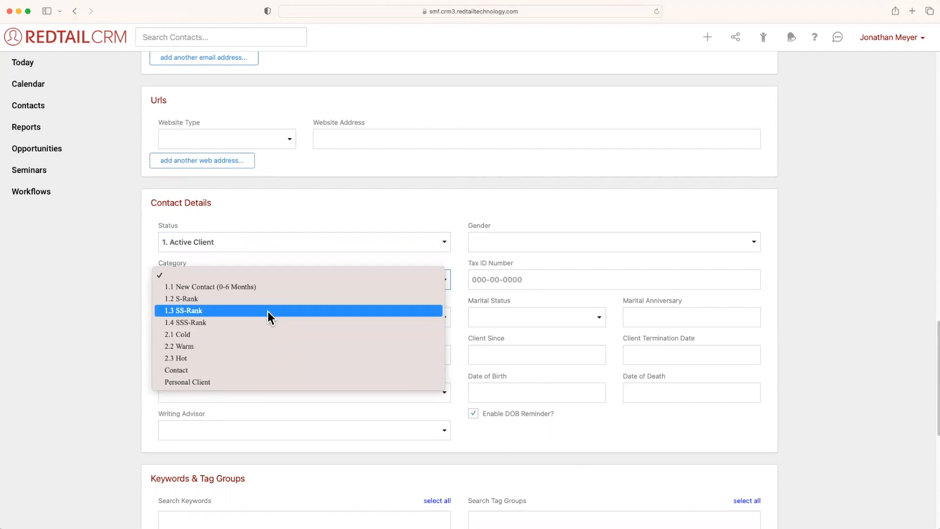
{"action": "left_click", "coordinate": [185, 322]}
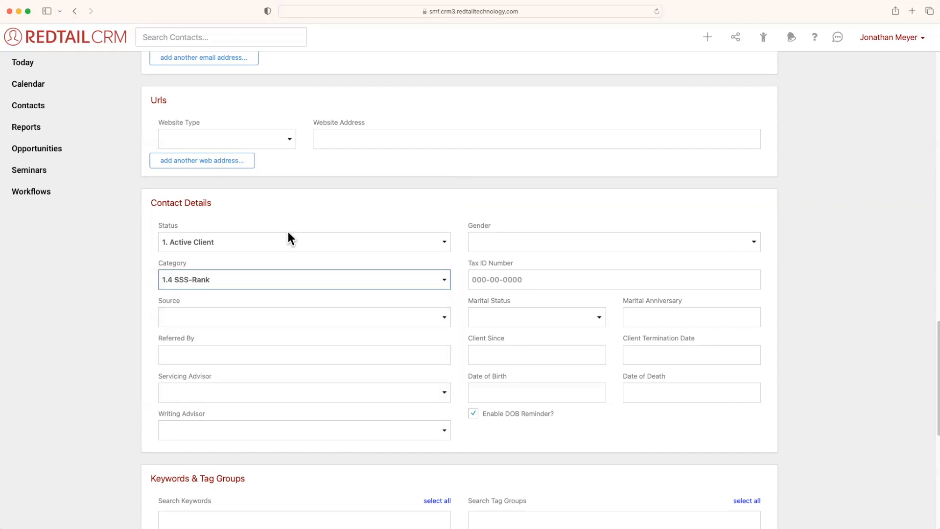
{"action": "left_click", "coordinate": [303, 316]}
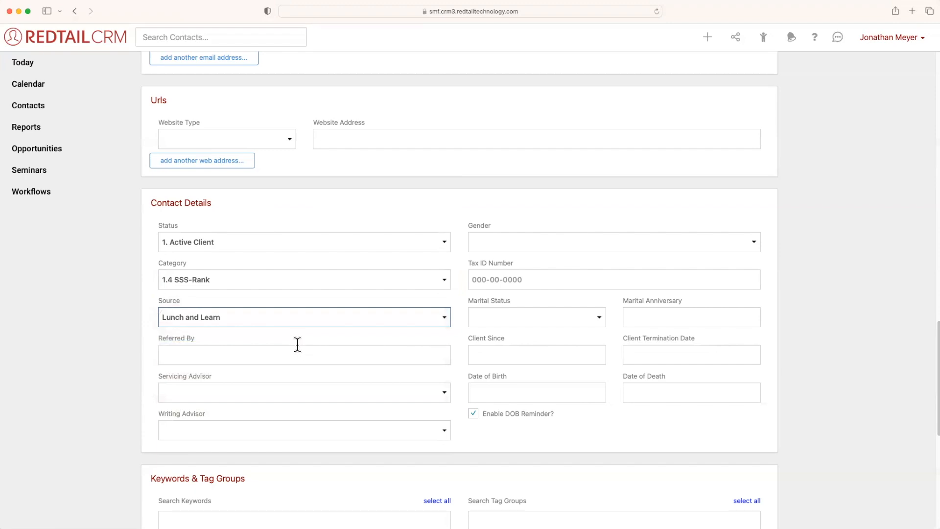
{"action": "left_click", "coordinate": [303, 354]}
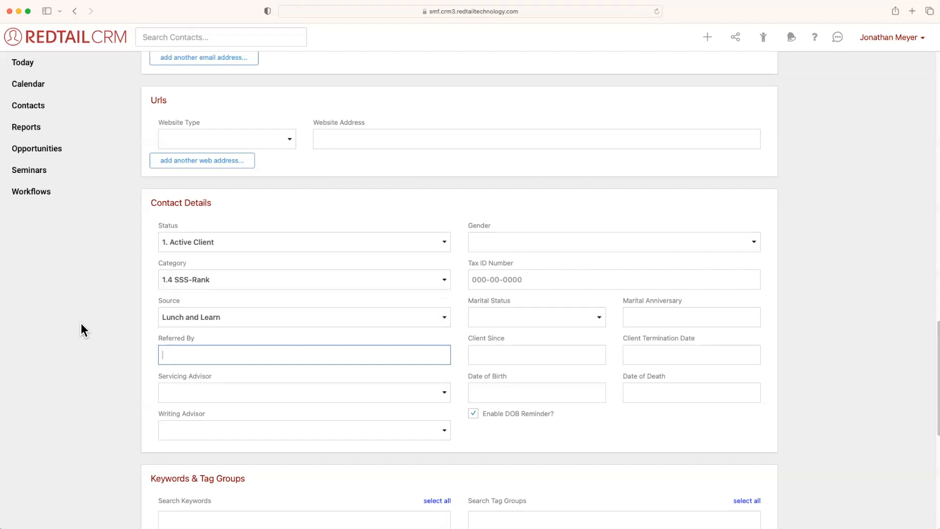
{"action": "type", "text": "Adam Woolf"}
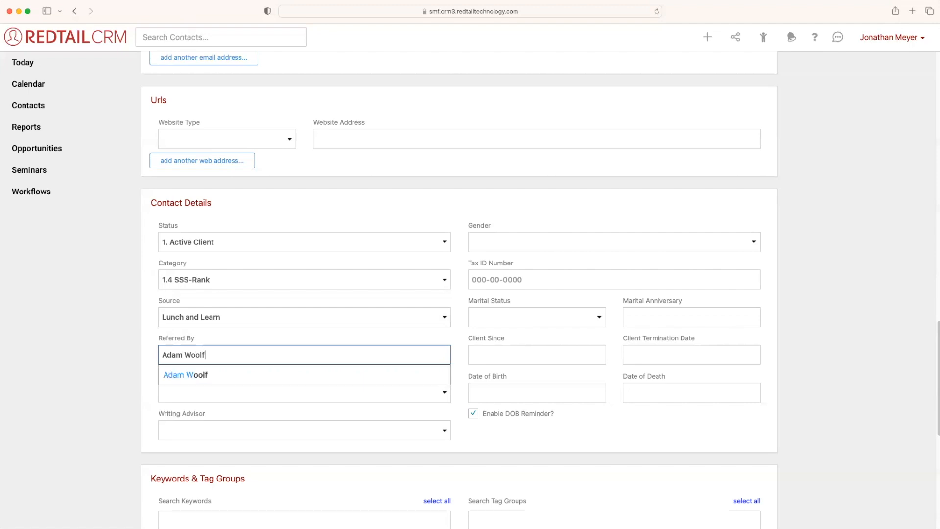
{"action": "left_click", "coordinate": [185, 374]}
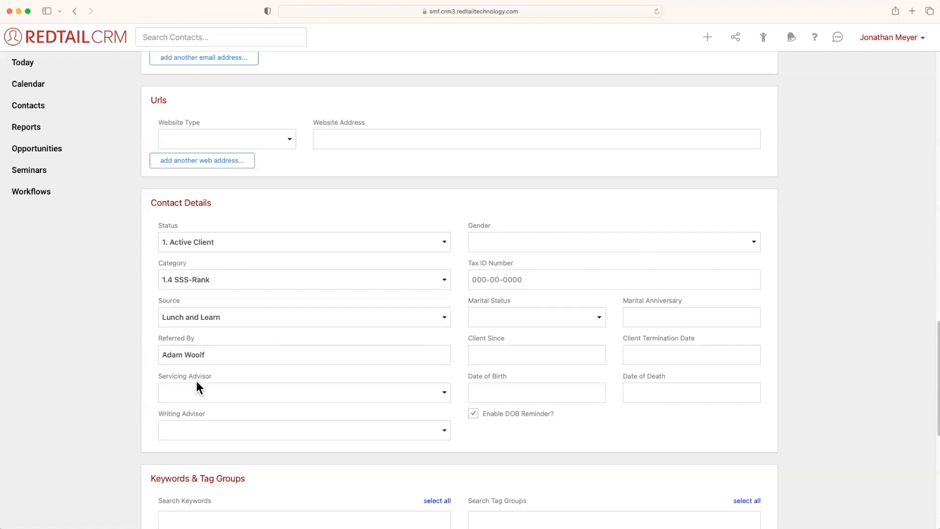
{"action": "mouse_move", "coordinate": [317, 394]}
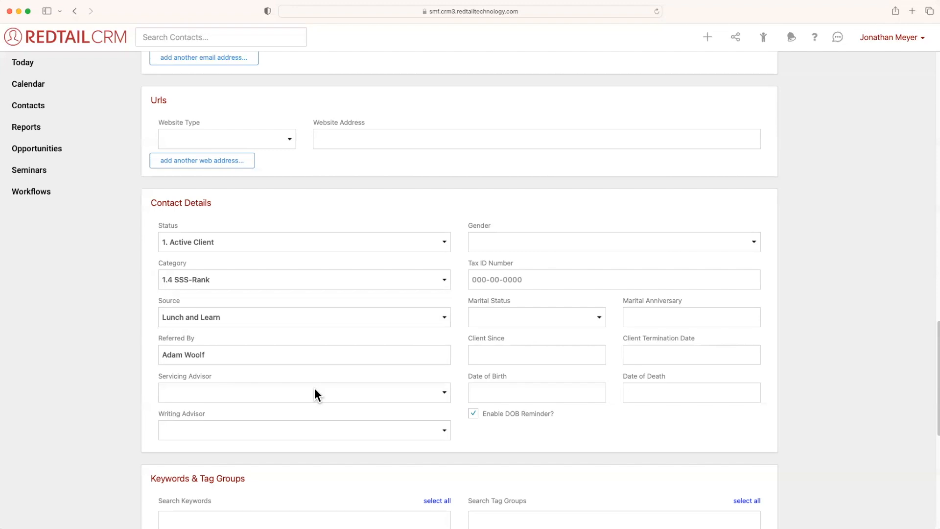
{"action": "left_click", "coordinate": [304, 392]}
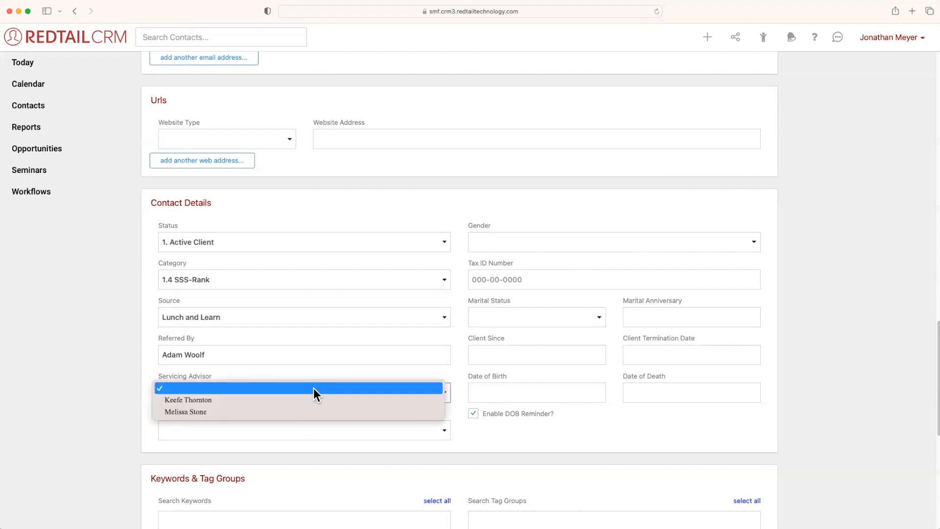
{"action": "left_click", "coordinate": [302, 425]}
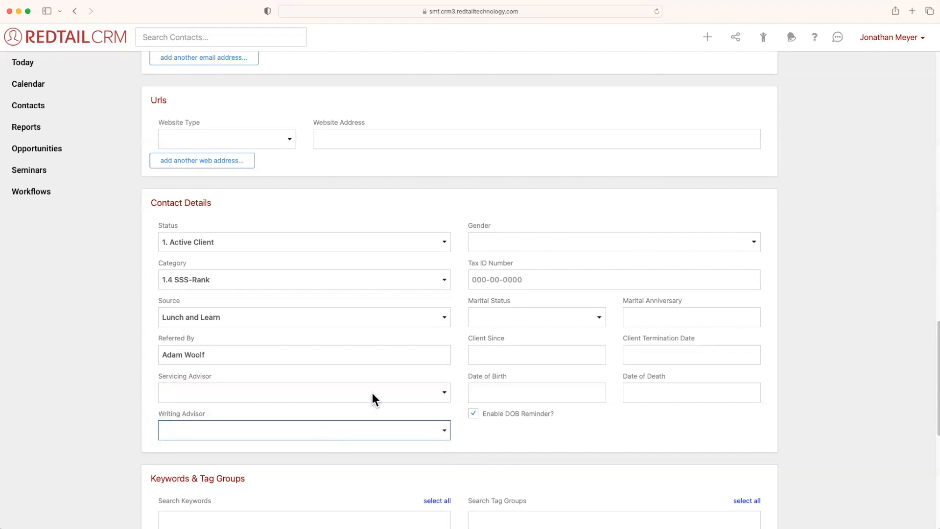
{"action": "mouse_move", "coordinate": [550, 251]}
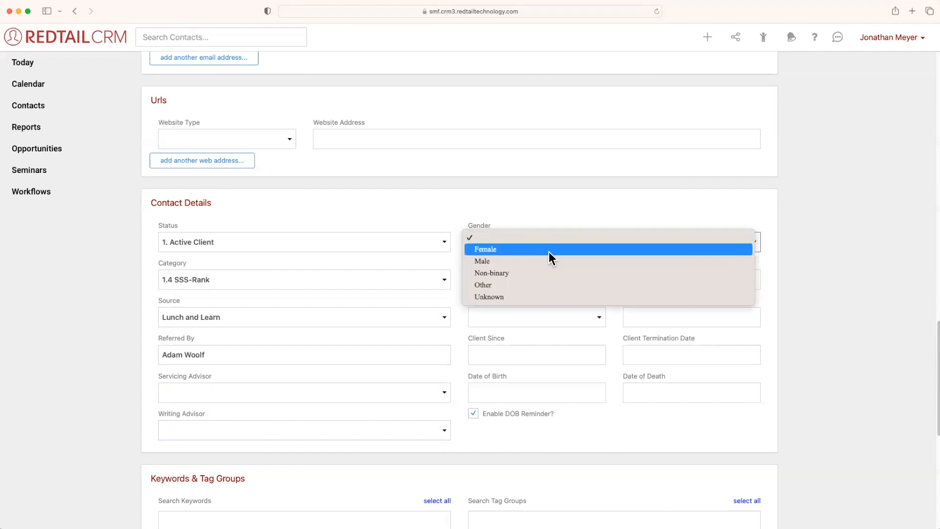
{"action": "left_click", "coordinate": [485, 248]}
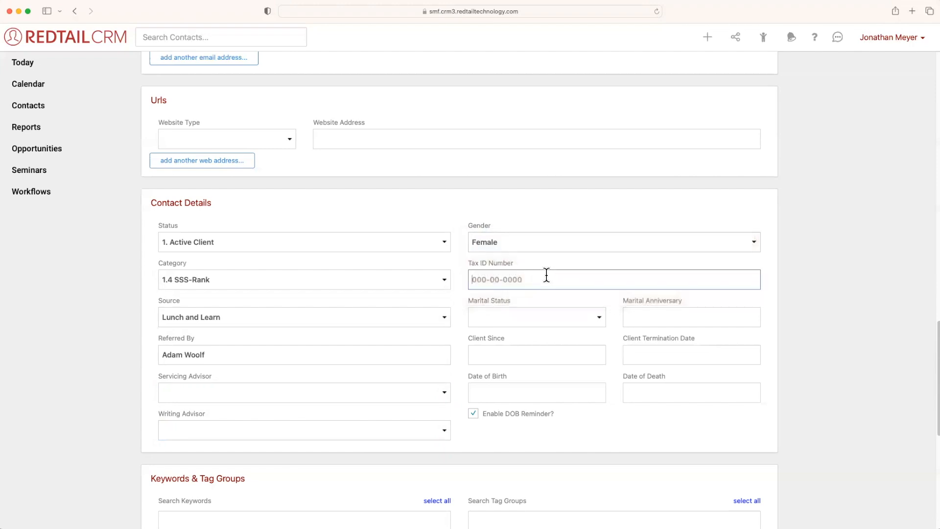
{"action": "type", "text": "471-38-904"}
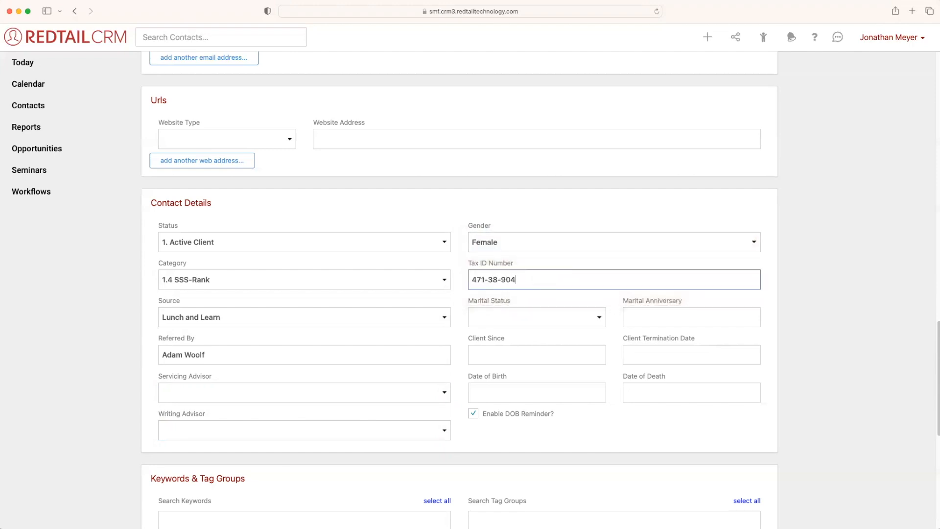
{"action": "type", "text": "5"}
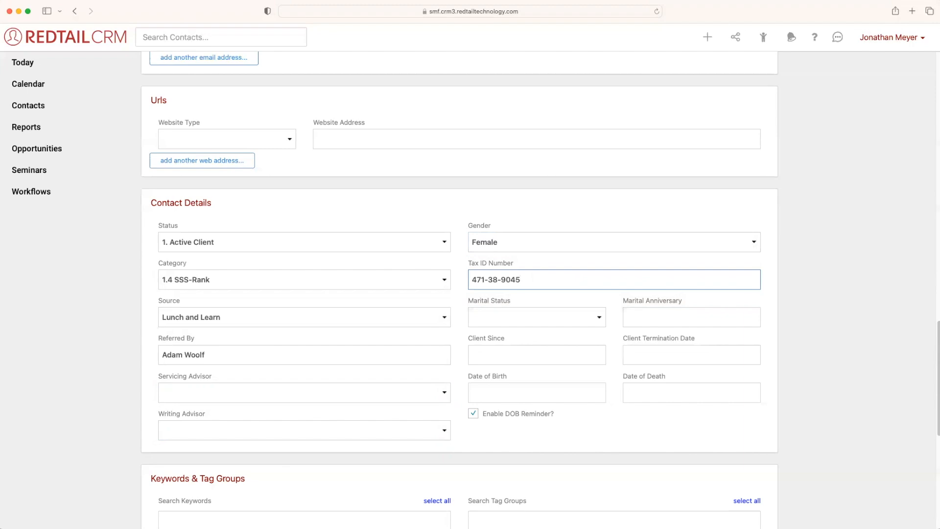
{"action": "left_click", "coordinate": [535, 317]}
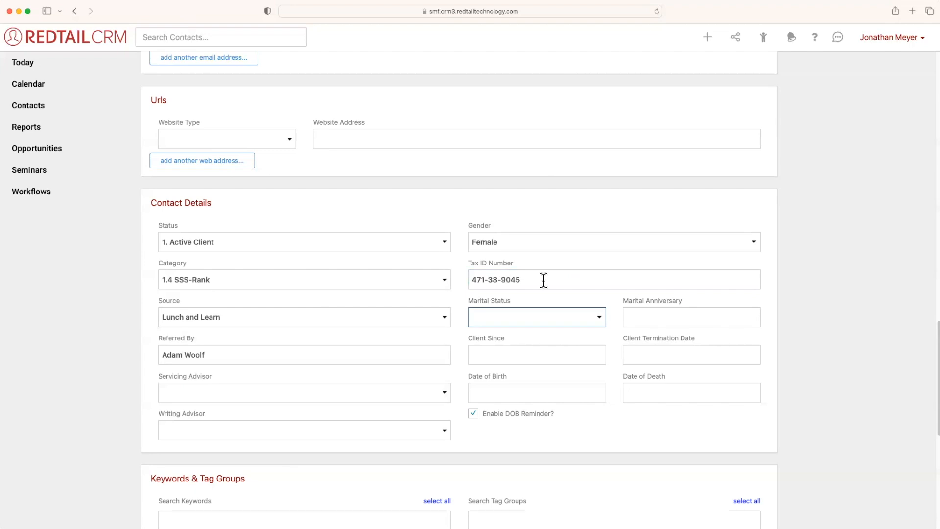
{"action": "left_click", "coordinate": [536, 317]}
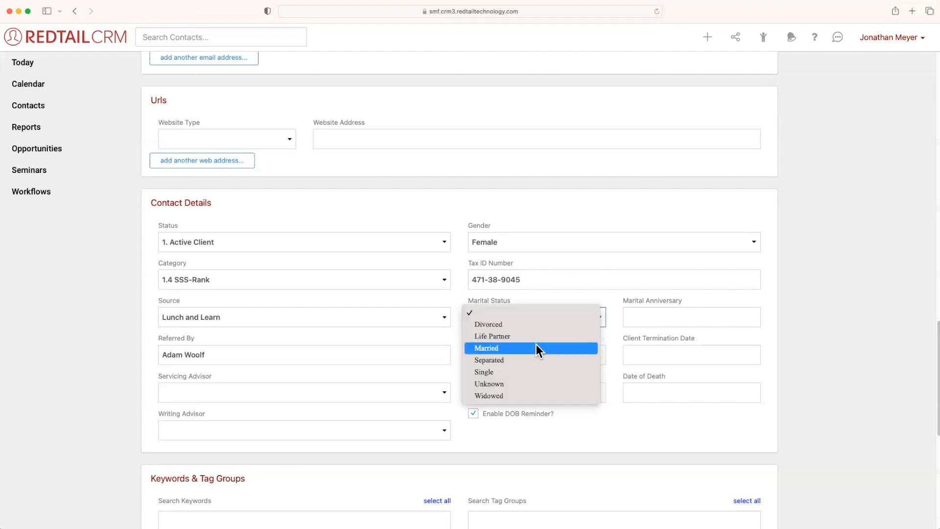
{"action": "left_click", "coordinate": [486, 348]}
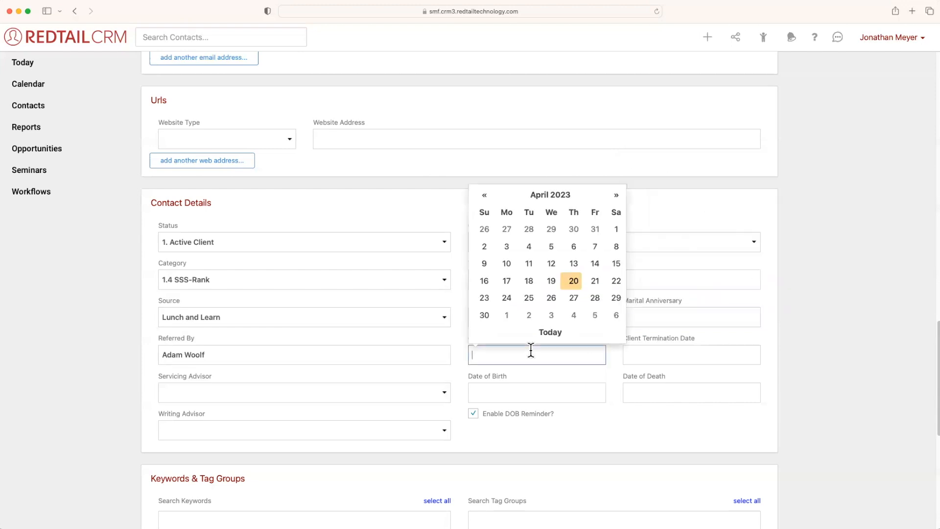
Step: Set the client-since date to 01/02/2023 and uncheck 'Enable DOB Reminder?'
{"action": "left_click", "coordinate": [483, 195]}
{"action": "type", "text": "01/17/2023"}
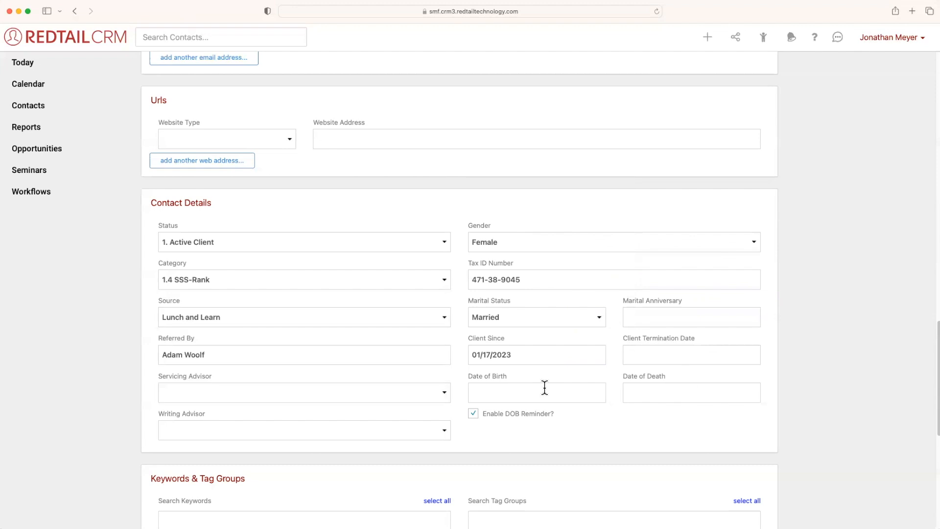
{"action": "left_click", "coordinate": [536, 392]}
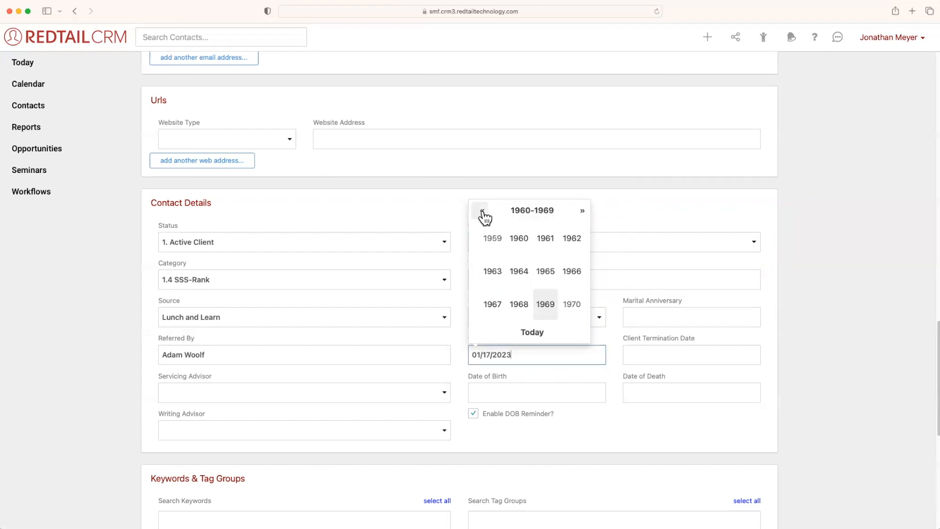
{"action": "left_click", "coordinate": [481, 213]}
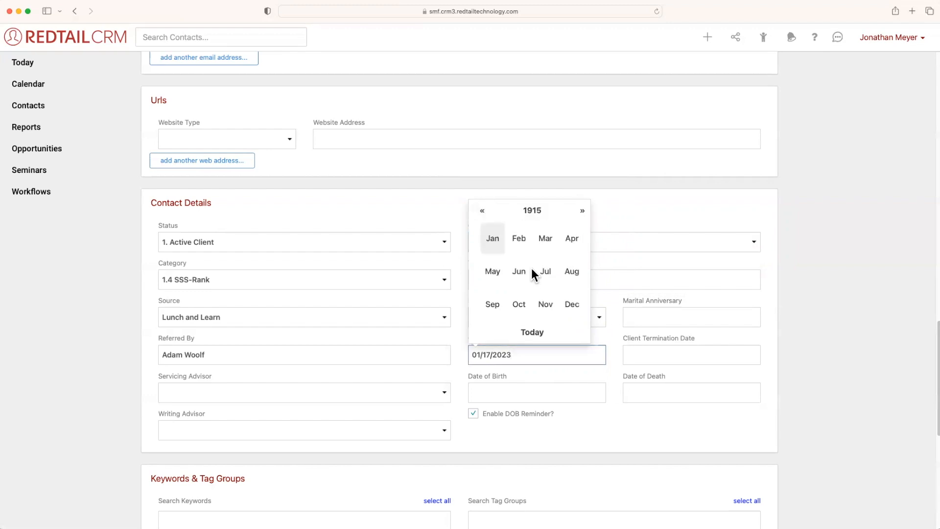
{"action": "left_click", "coordinate": [570, 270]}
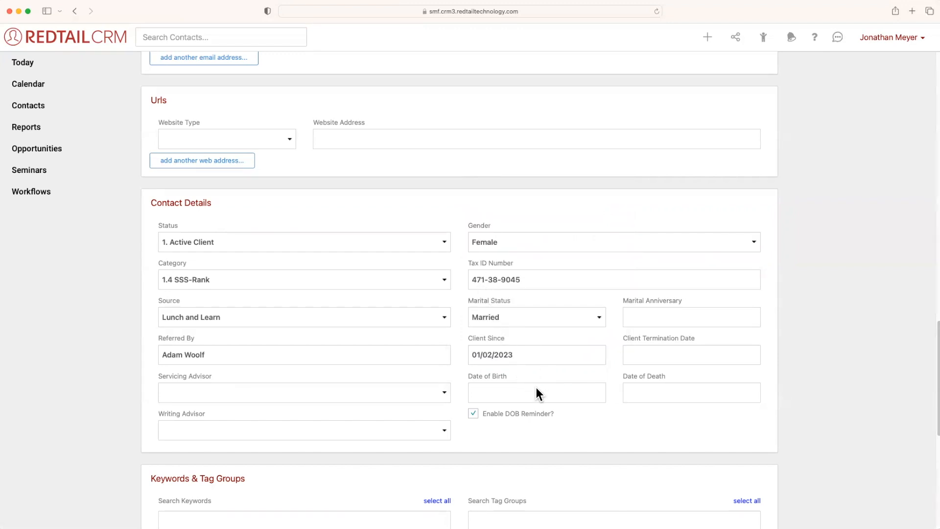
{"action": "left_click", "coordinate": [537, 392]}
{"action": "type", "text": "08/15/1915"}
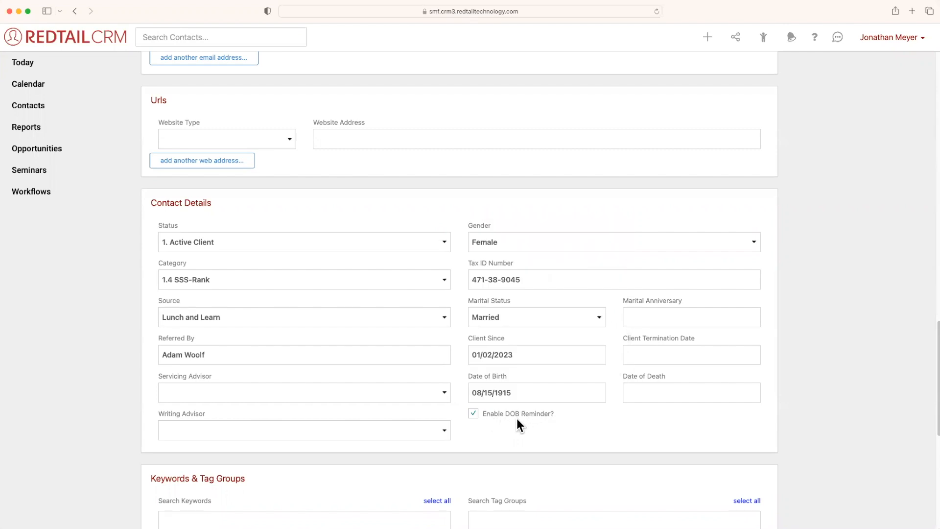
{"action": "mouse_move", "coordinate": [532, 425]}
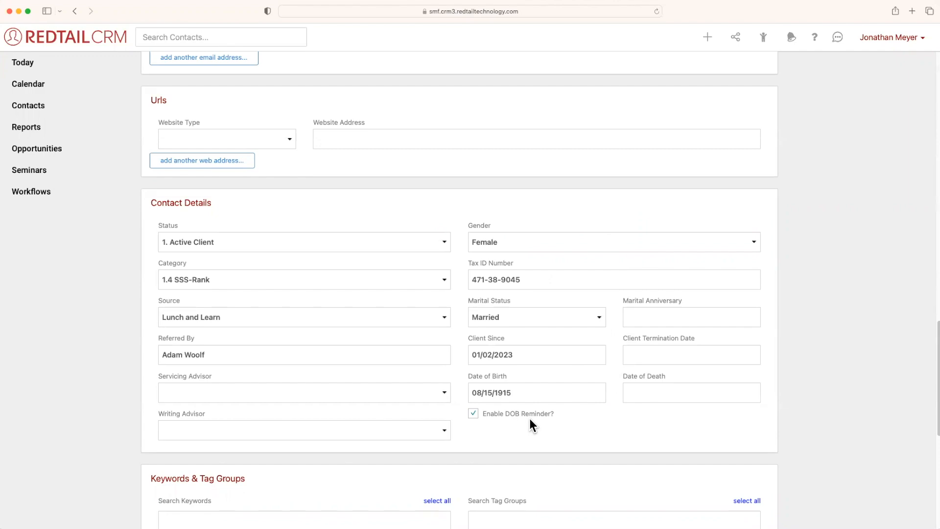
{"action": "mouse_move", "coordinate": [517, 419]}
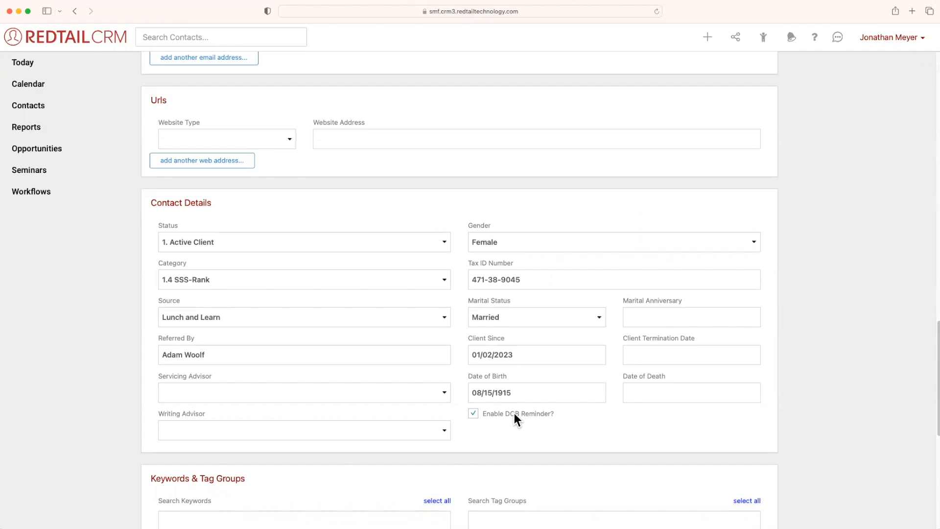
{"action": "left_click", "coordinate": [473, 413]}
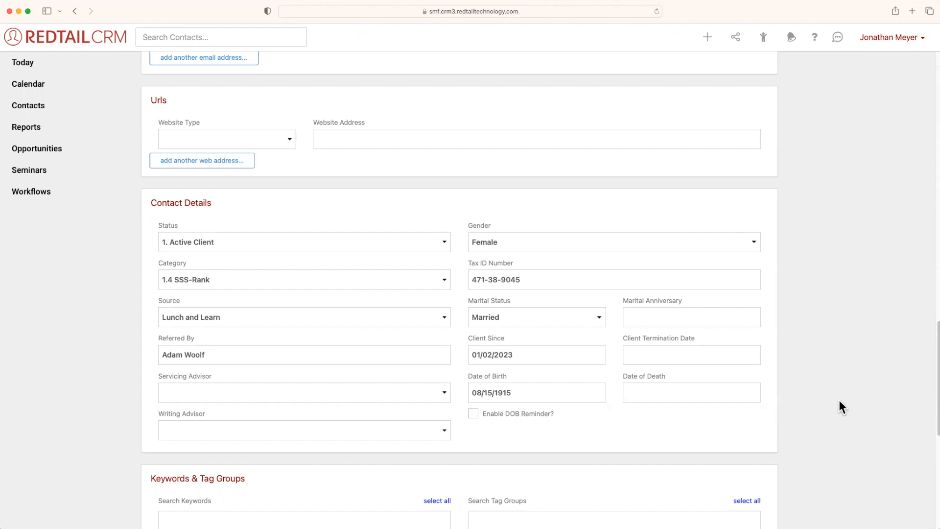
{"action": "mouse_move", "coordinate": [774, 360]}
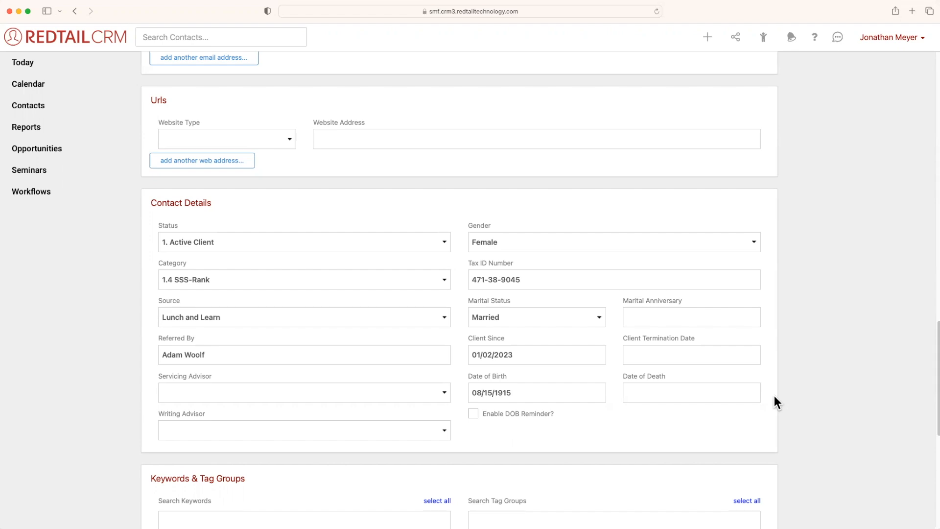
{"action": "scroll", "scroll_direction": "down", "scroll_amount": 3}
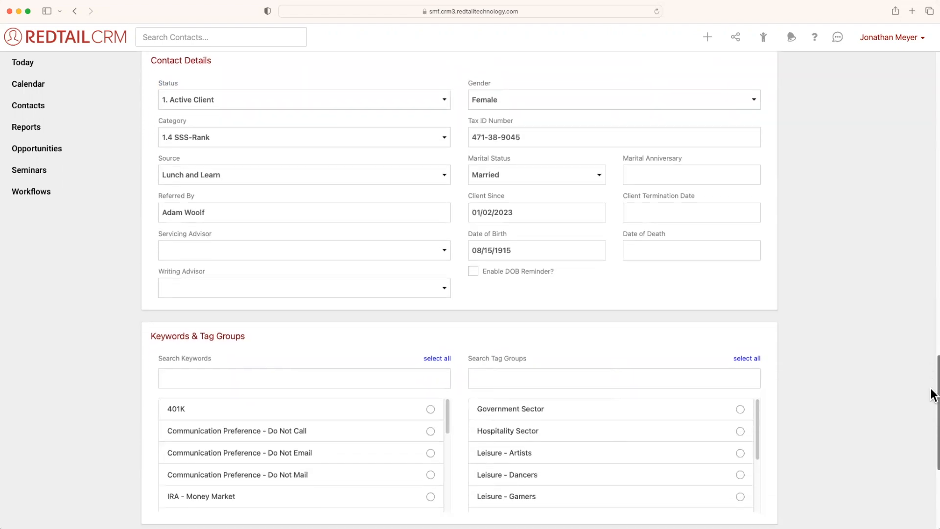
Step: Scroll down to Permissions & Roles, where access is set to Everyone
{"action": "scroll", "scroll_direction": "down", "scroll_amount": 3}
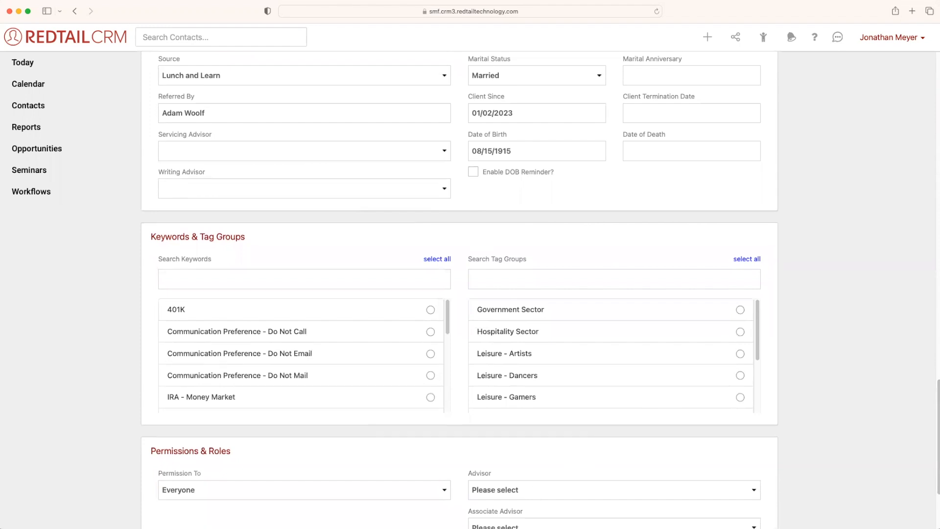
{"action": "mouse_move", "coordinate": [801, 373]}
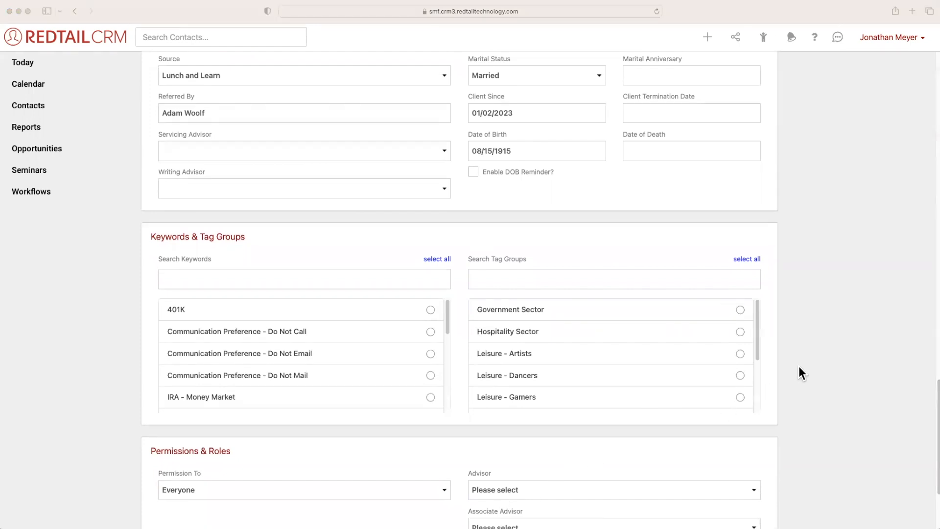
{"action": "mouse_move", "coordinate": [806, 366]}
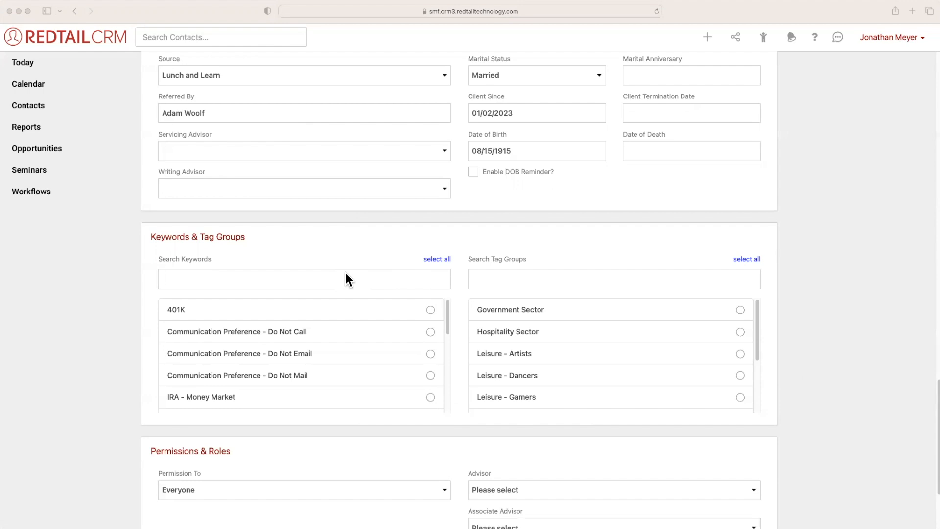
{"action": "mouse_move", "coordinate": [533, 276]}
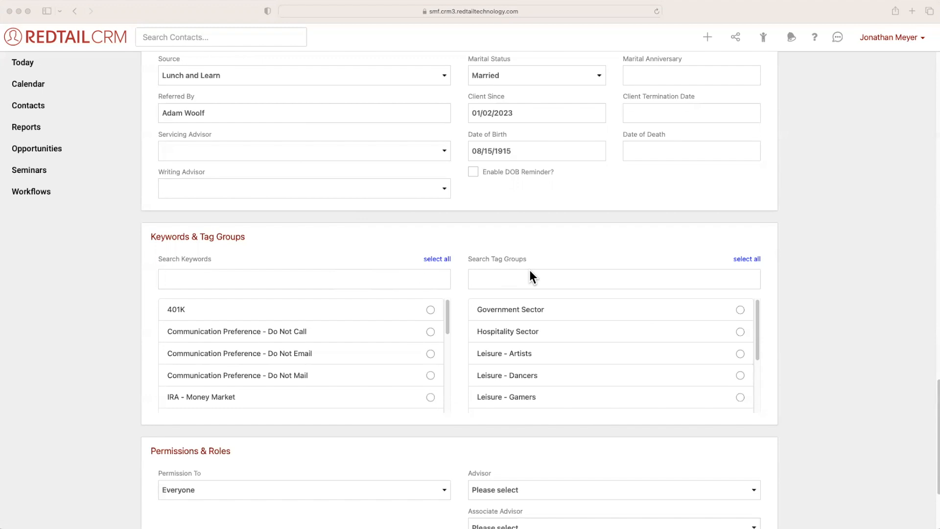
{"action": "mouse_move", "coordinate": [868, 356]}
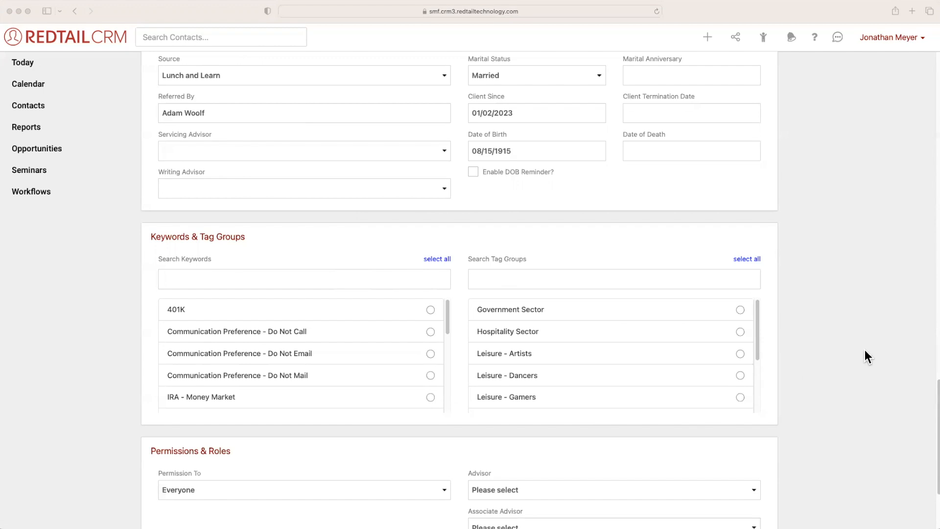
{"action": "scroll", "scroll_direction": "down", "scroll_amount": 3}
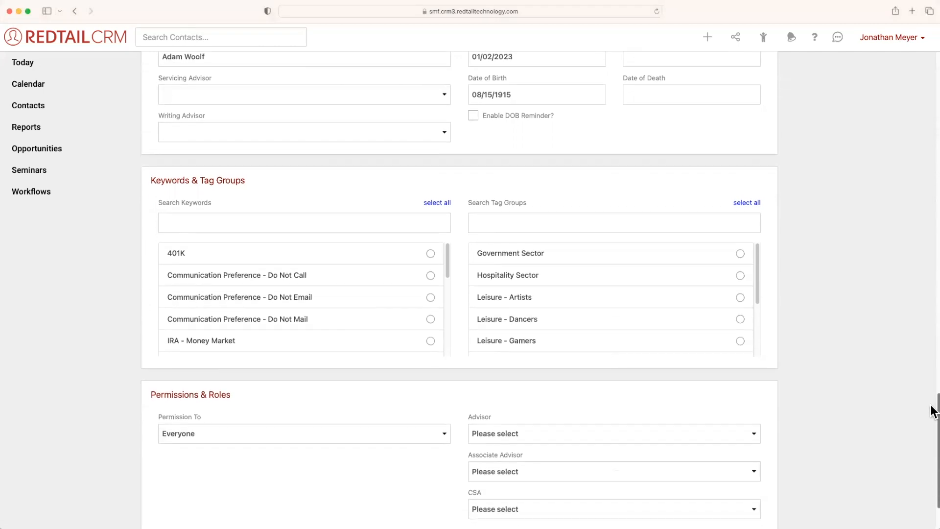
{"action": "scroll", "scroll_direction": "down", "scroll_amount": 3}
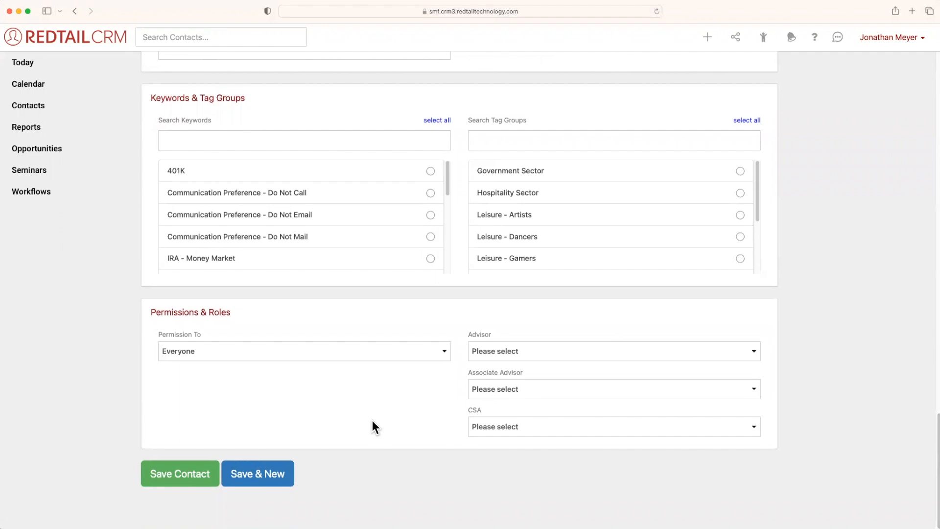
{"action": "mouse_move", "coordinate": [305, 400]}
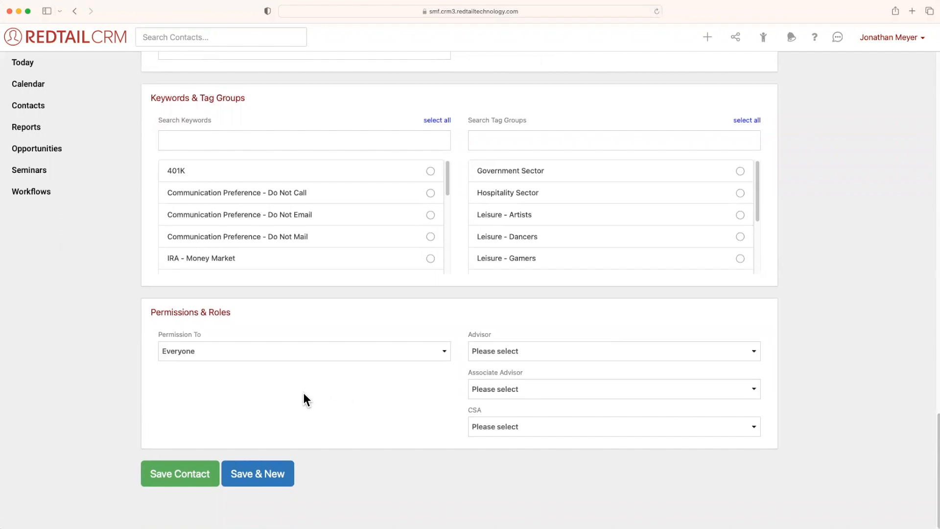
{"action": "mouse_move", "coordinate": [513, 409]}
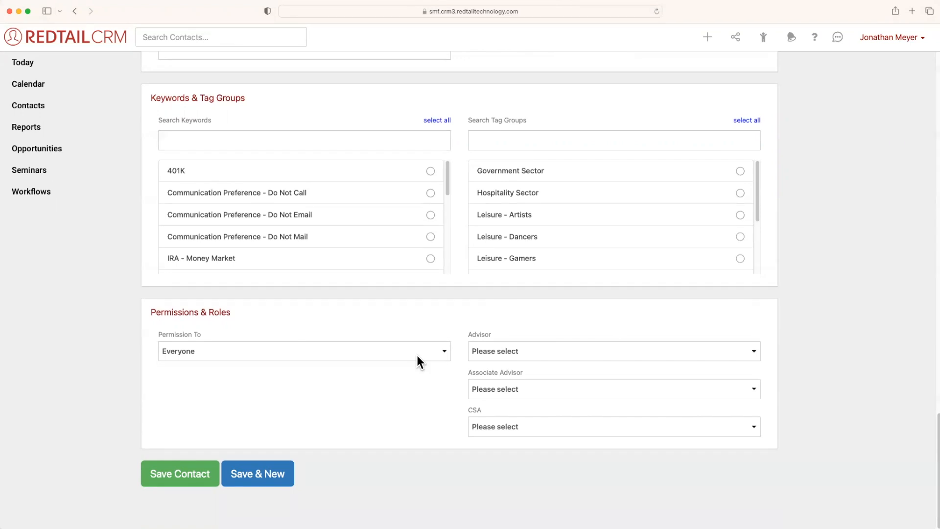
Step: Set Permission To 'Selected Team' and choose The Fiduciary Group as the team
{"action": "left_click", "coordinate": [303, 351]}
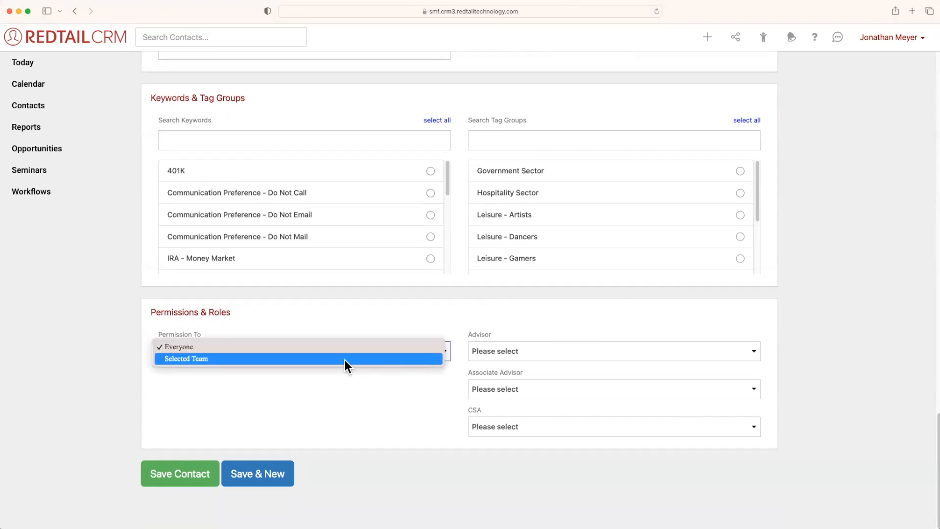
{"action": "mouse_move", "coordinate": [285, 347]}
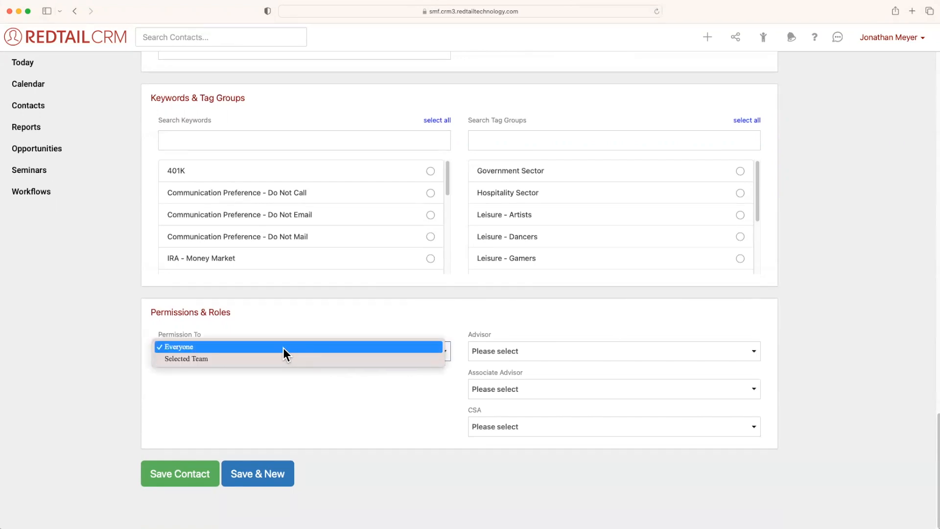
{"action": "mouse_move", "coordinate": [287, 358]}
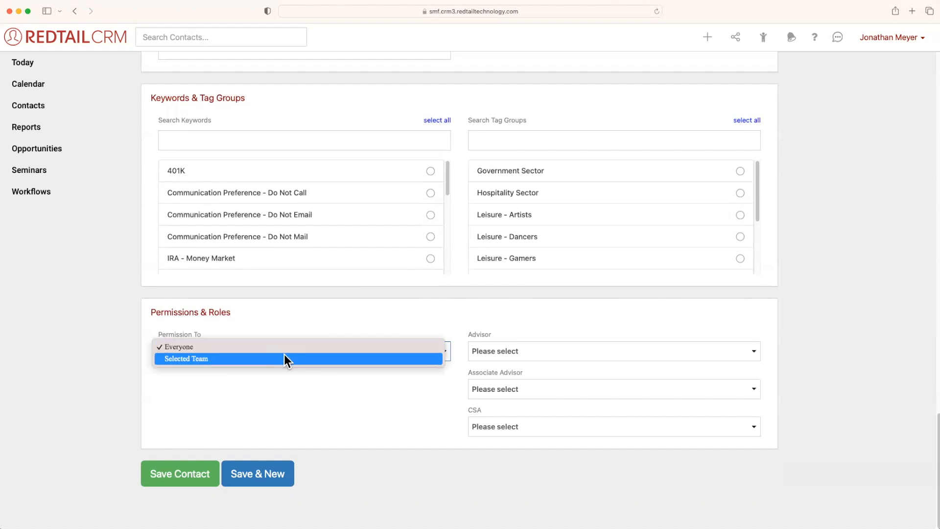
{"action": "left_click", "coordinate": [186, 359]}
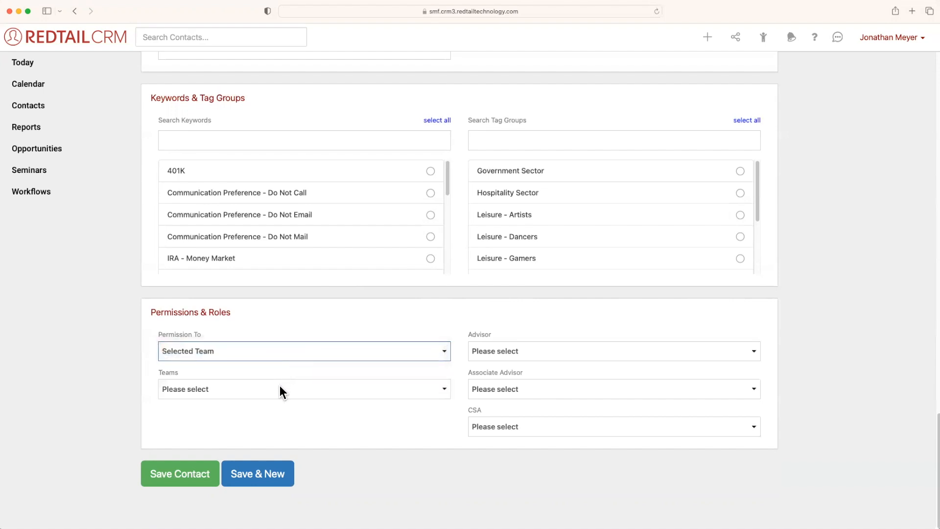
{"action": "left_click", "coordinate": [304, 388]}
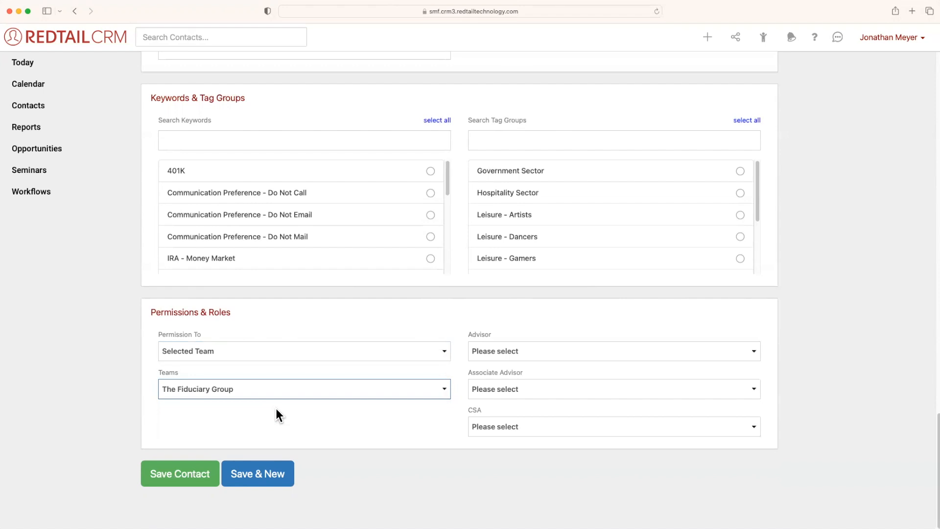
{"action": "mouse_move", "coordinate": [532, 347]}
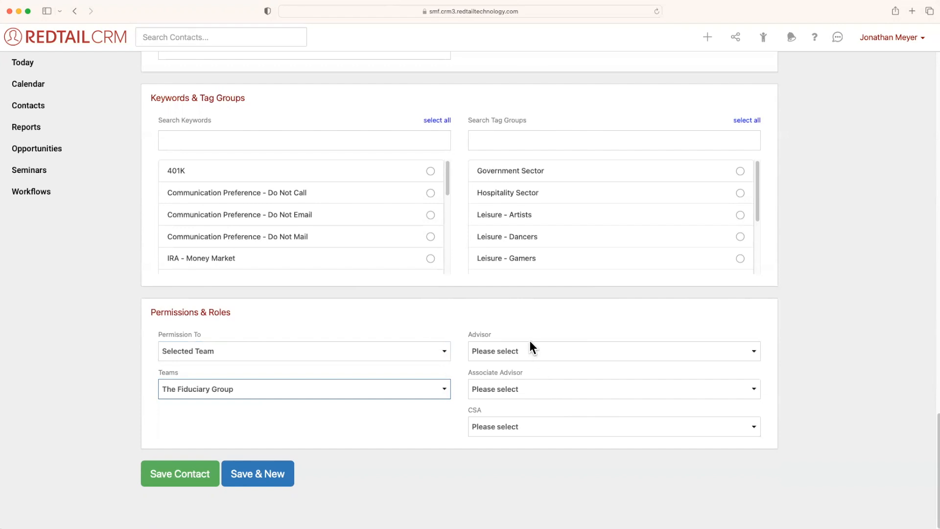
{"action": "left_click", "coordinate": [611, 350]}
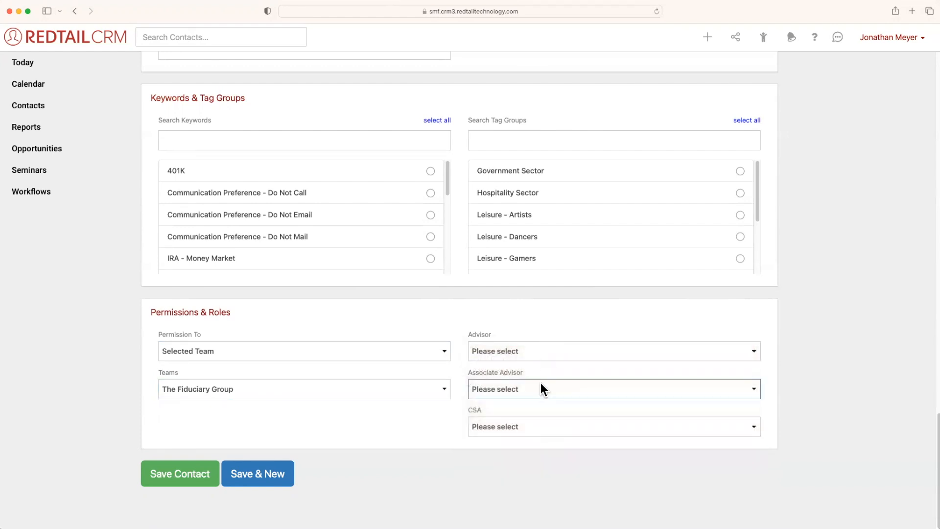
{"action": "left_click", "coordinate": [611, 426]}
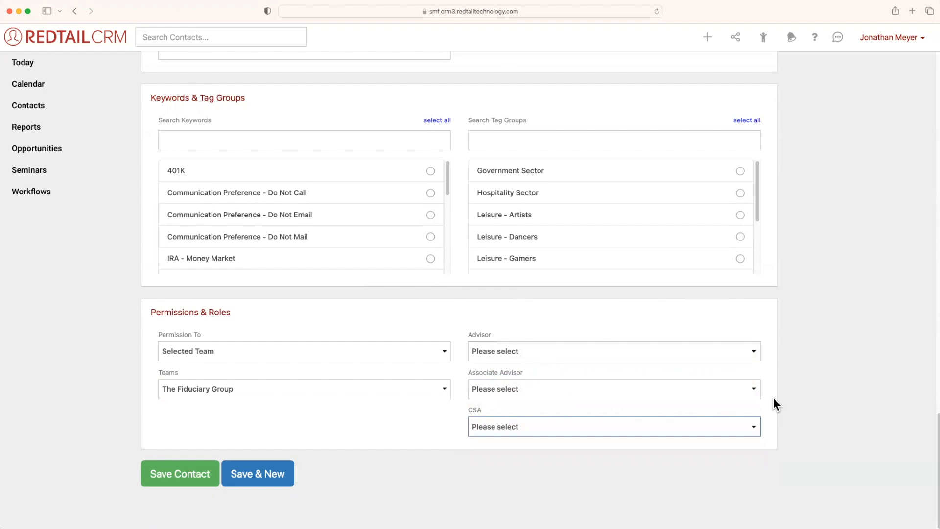
{"action": "mouse_move", "coordinate": [775, 410]}
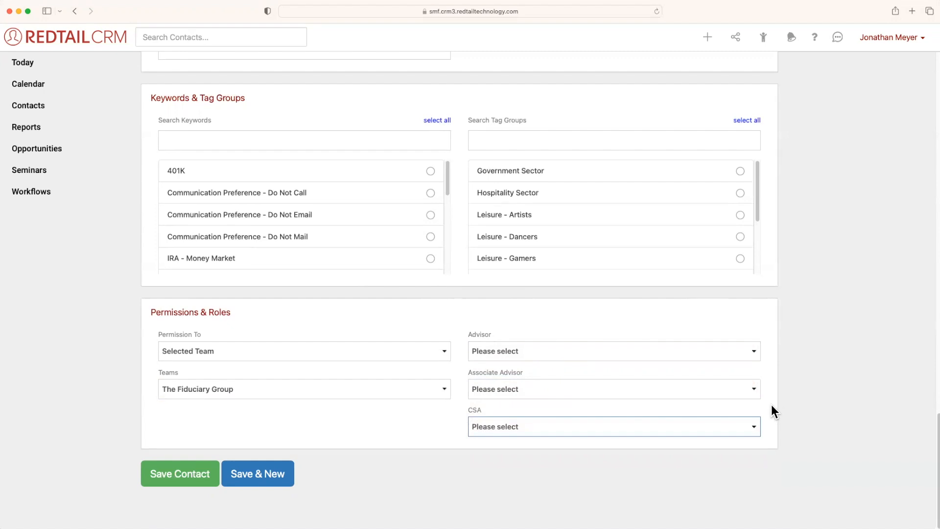
{"action": "mouse_move", "coordinate": [356, 484]}
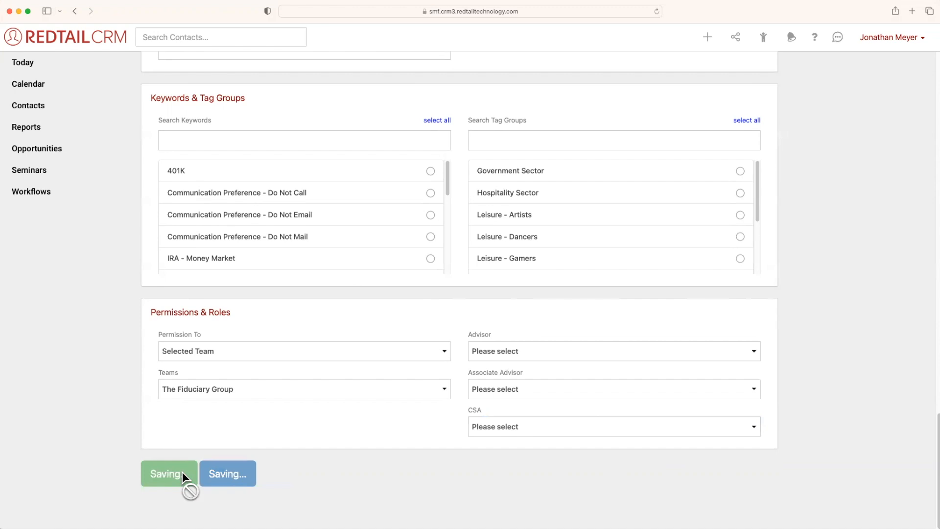
Step: Save Julia Child's contact and view her new record page
{"action": "left_click", "coordinate": [168, 473]}
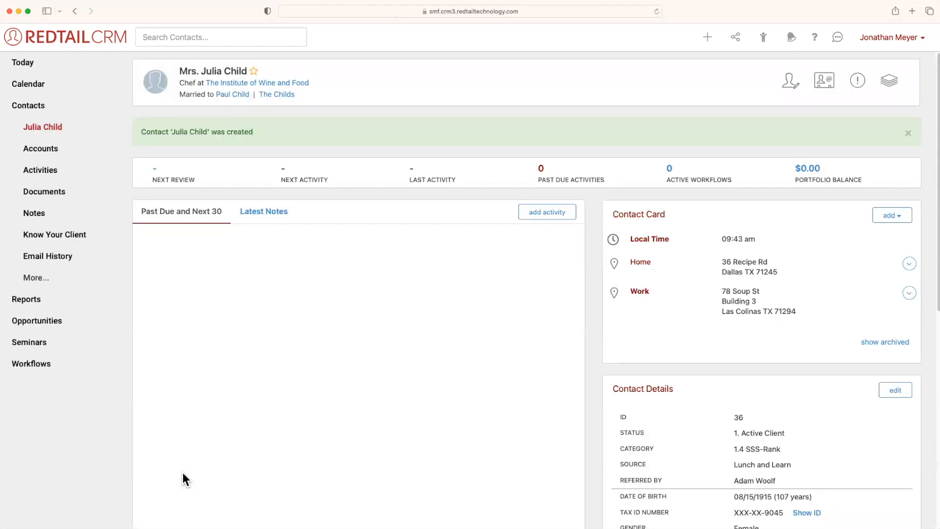
{"action": "left_click", "coordinate": [907, 132]}
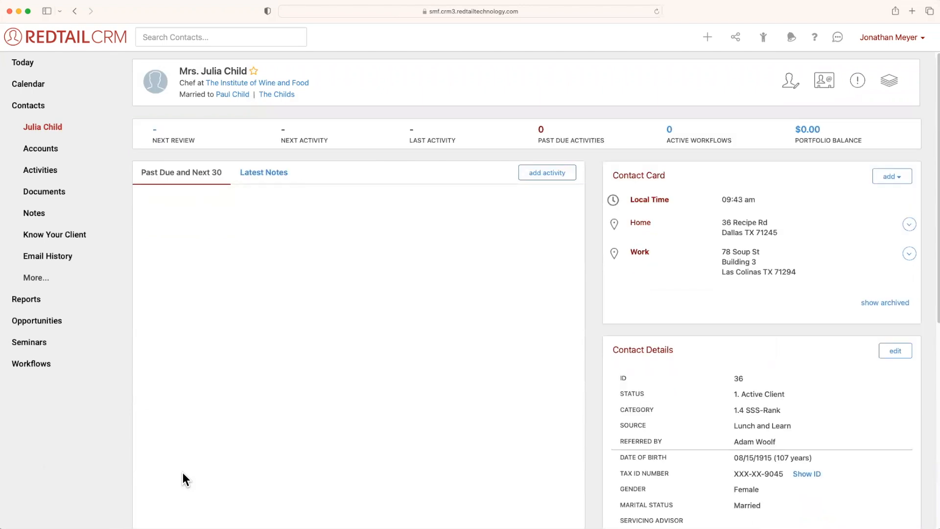